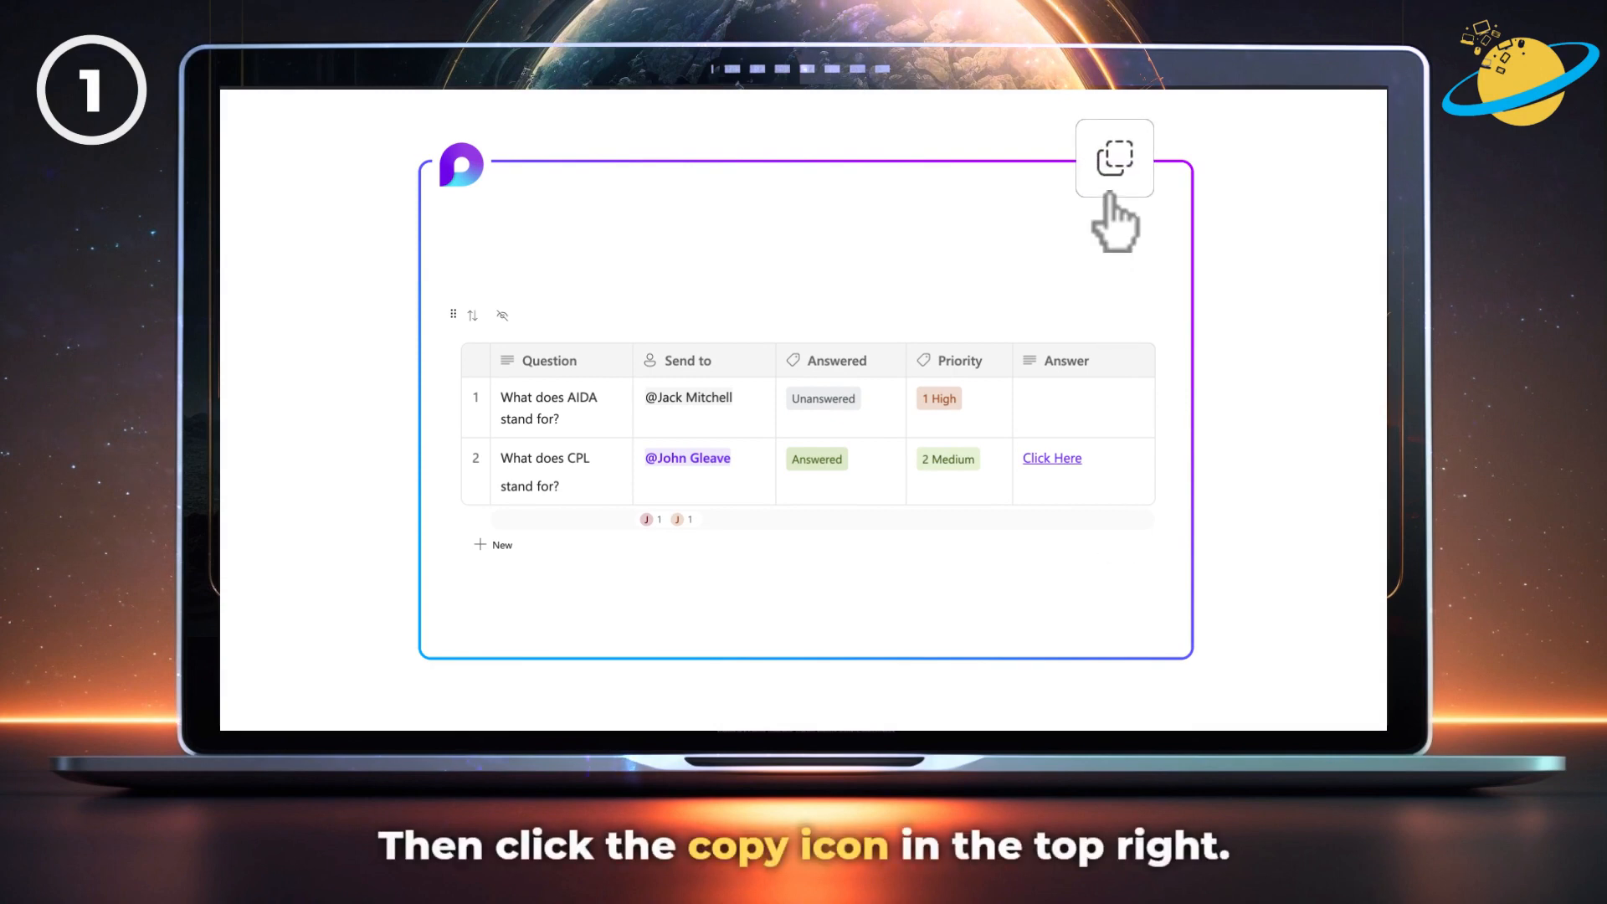
# Copy the question table component and paste it into a new email.
pyautogui.click(1115, 157)
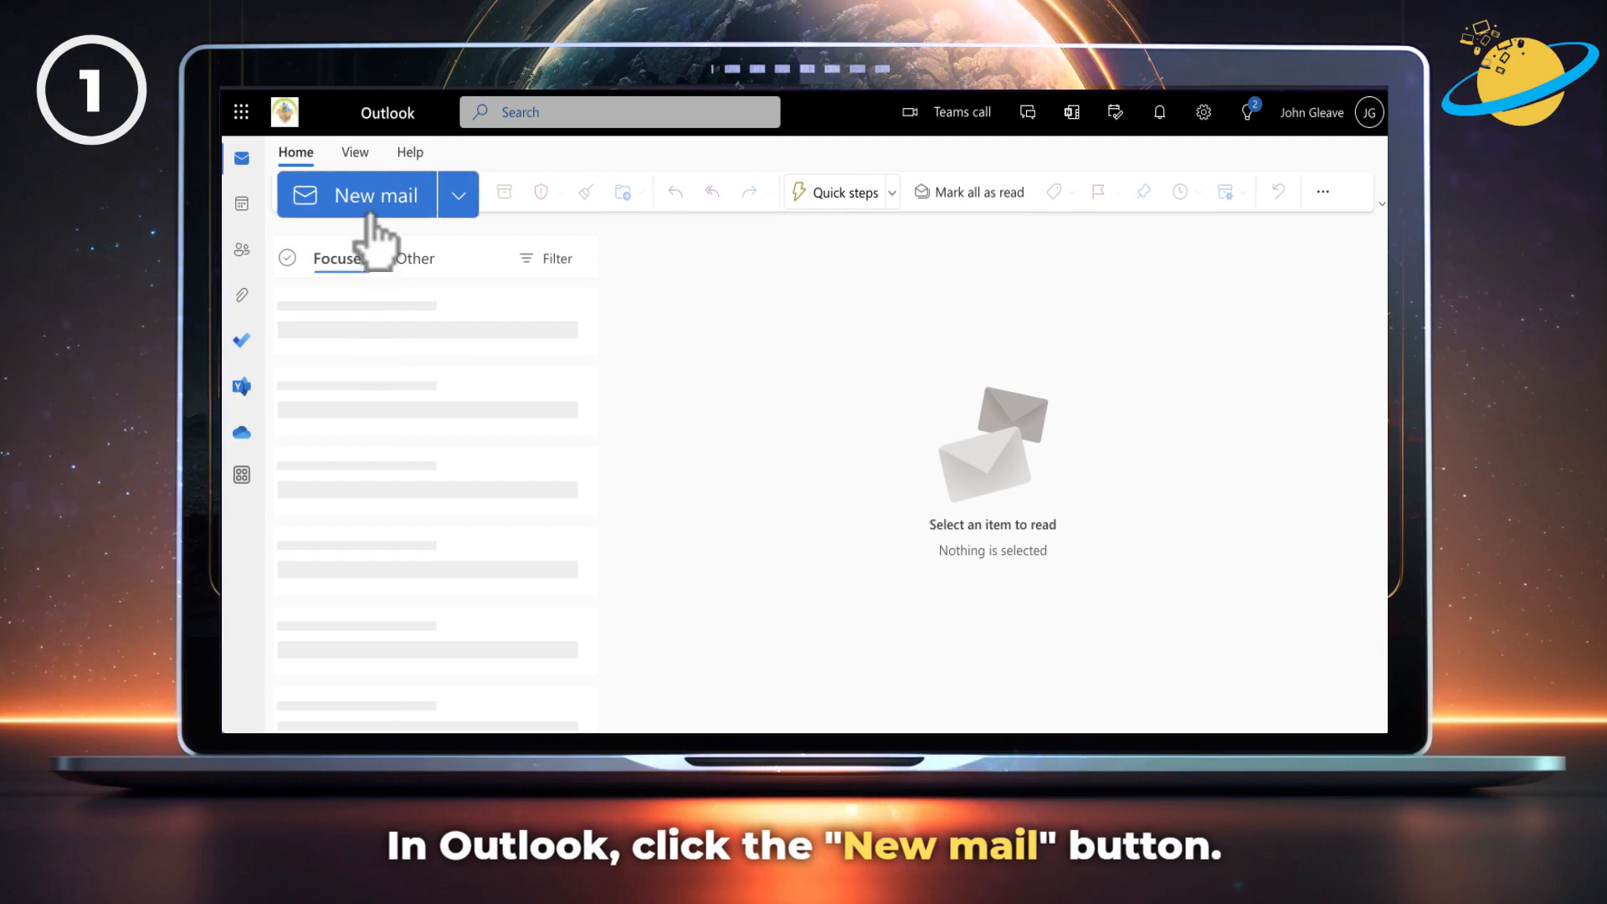
pyautogui.click(373, 194)
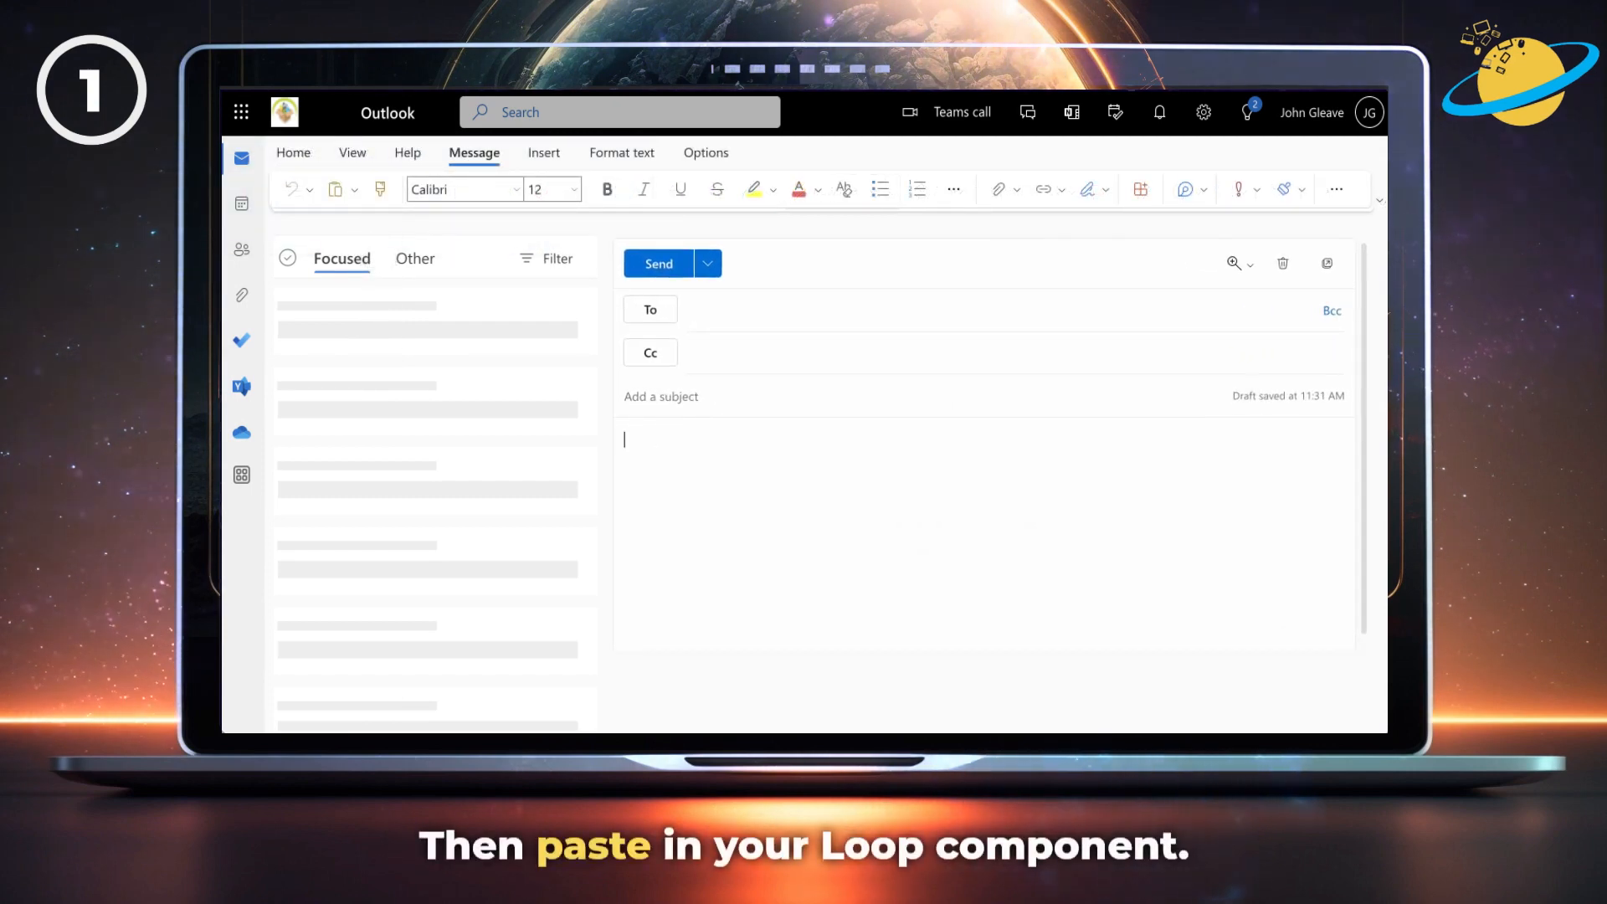
pyautogui.press('ctrl+v')
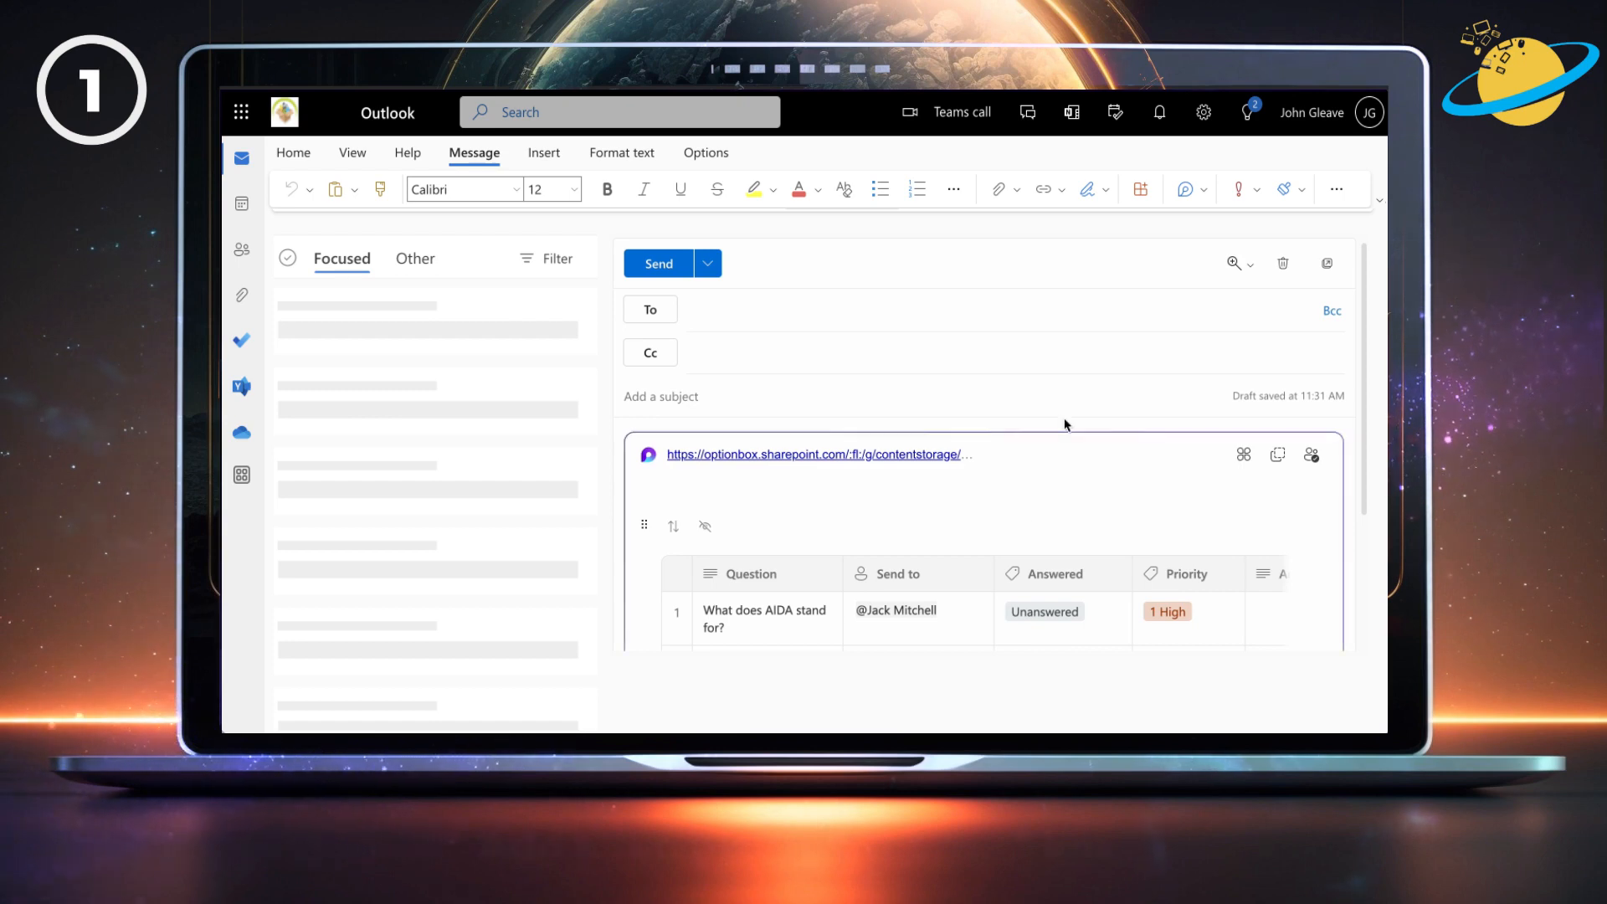
pyautogui.click(718, 309)
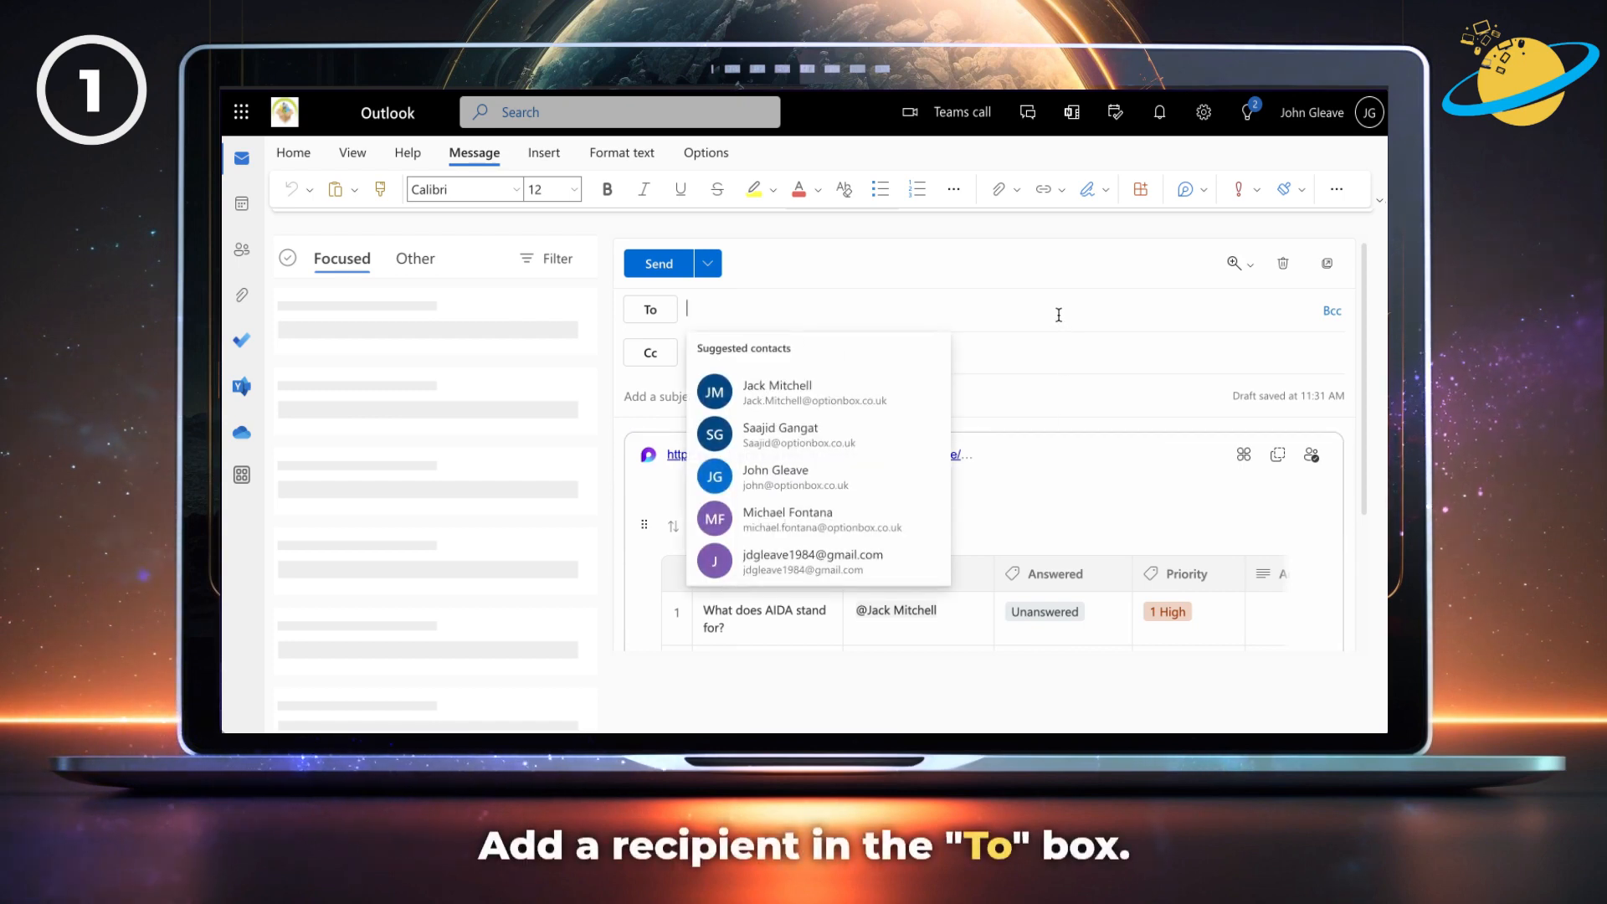
pyautogui.click(775, 477)
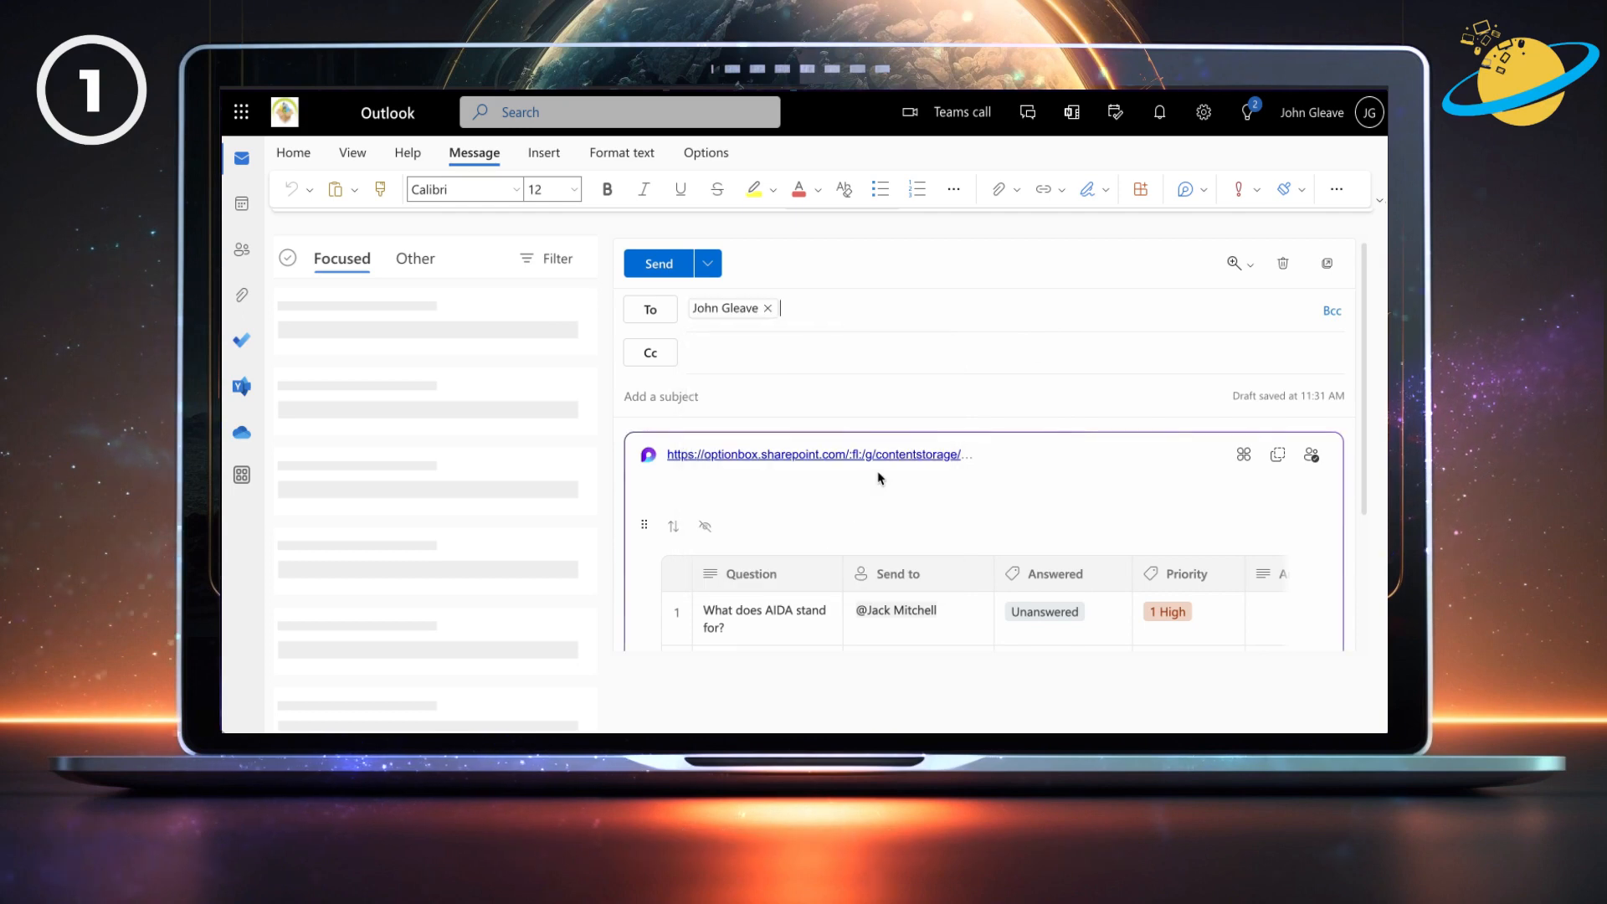
pyautogui.write('Questions')
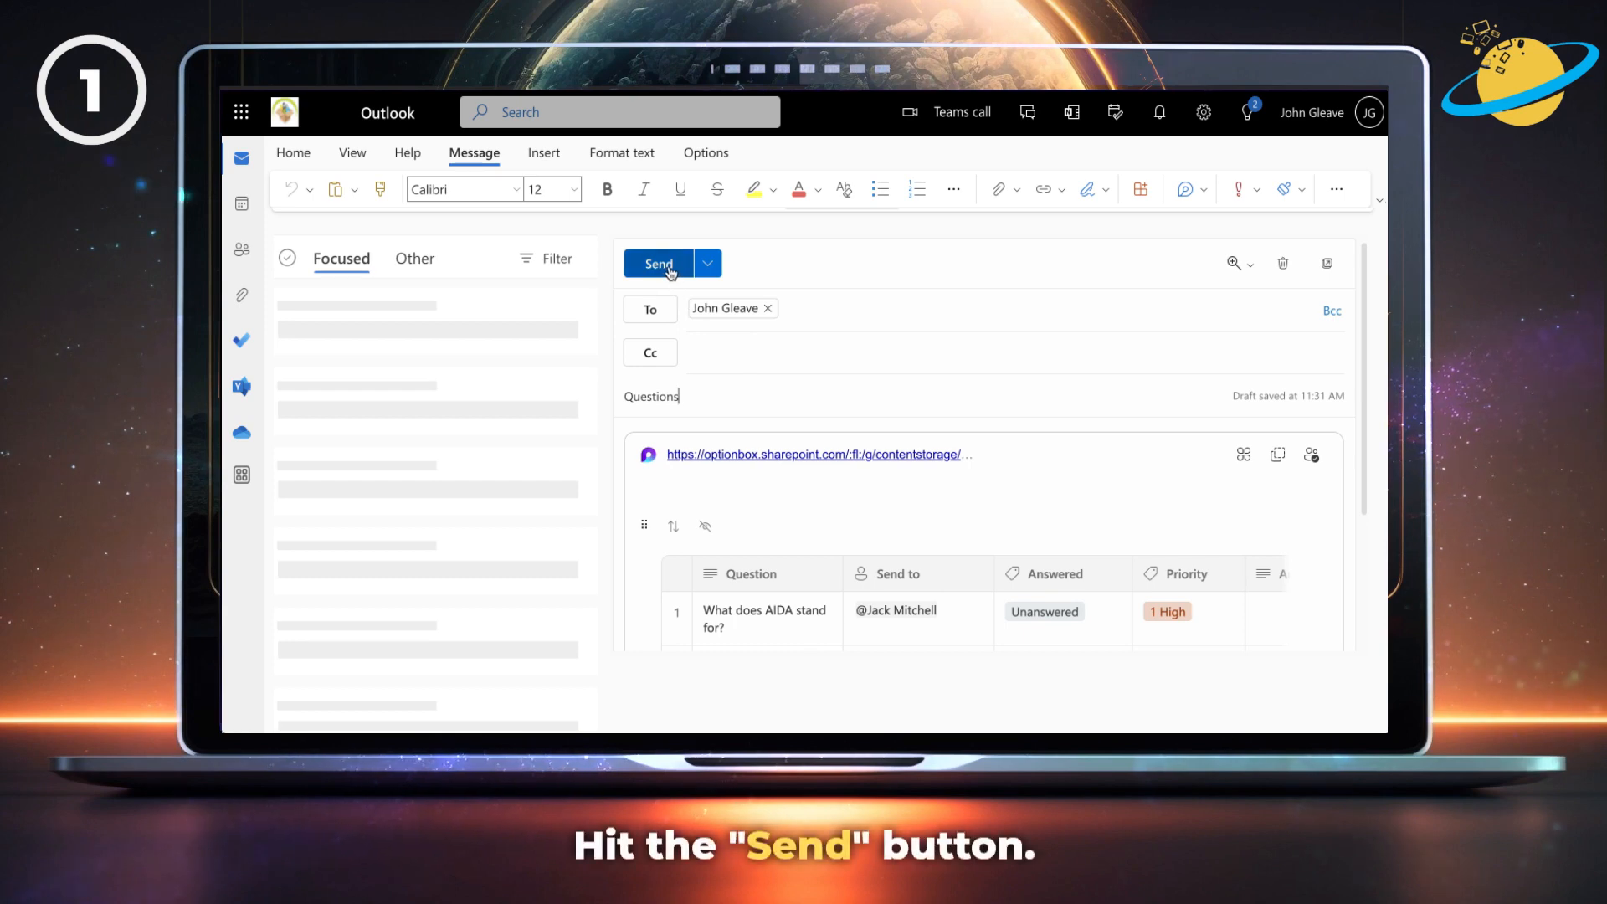
pyautogui.click(657, 263)
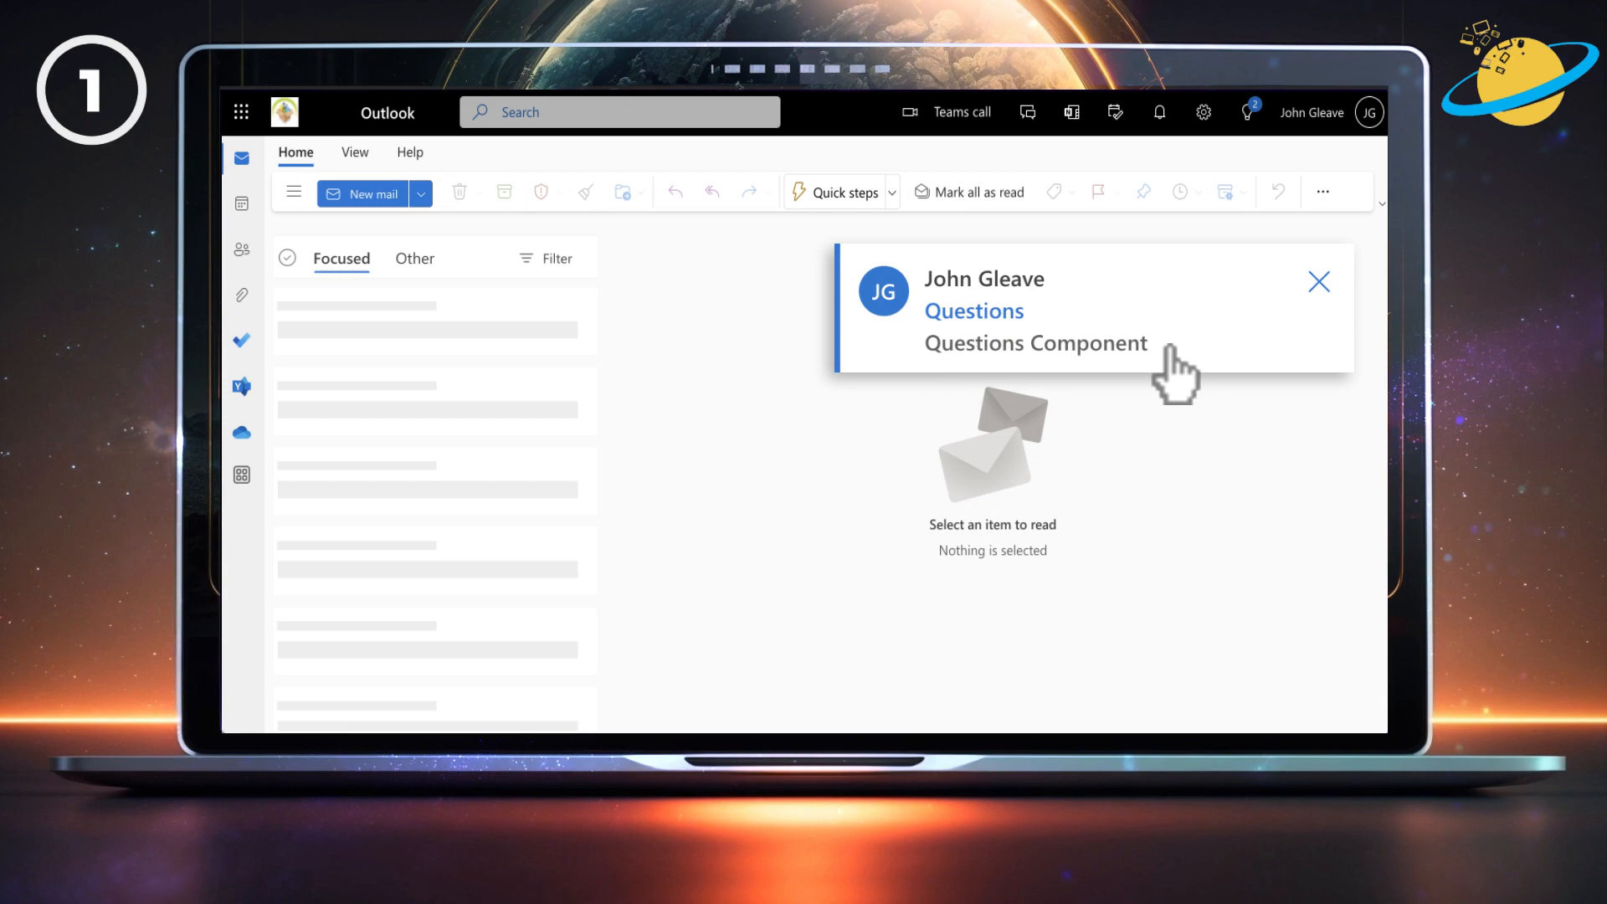
# In the received Questions email, add a third table question 'What does CPC stand for'.
pyautogui.click(1035, 342)
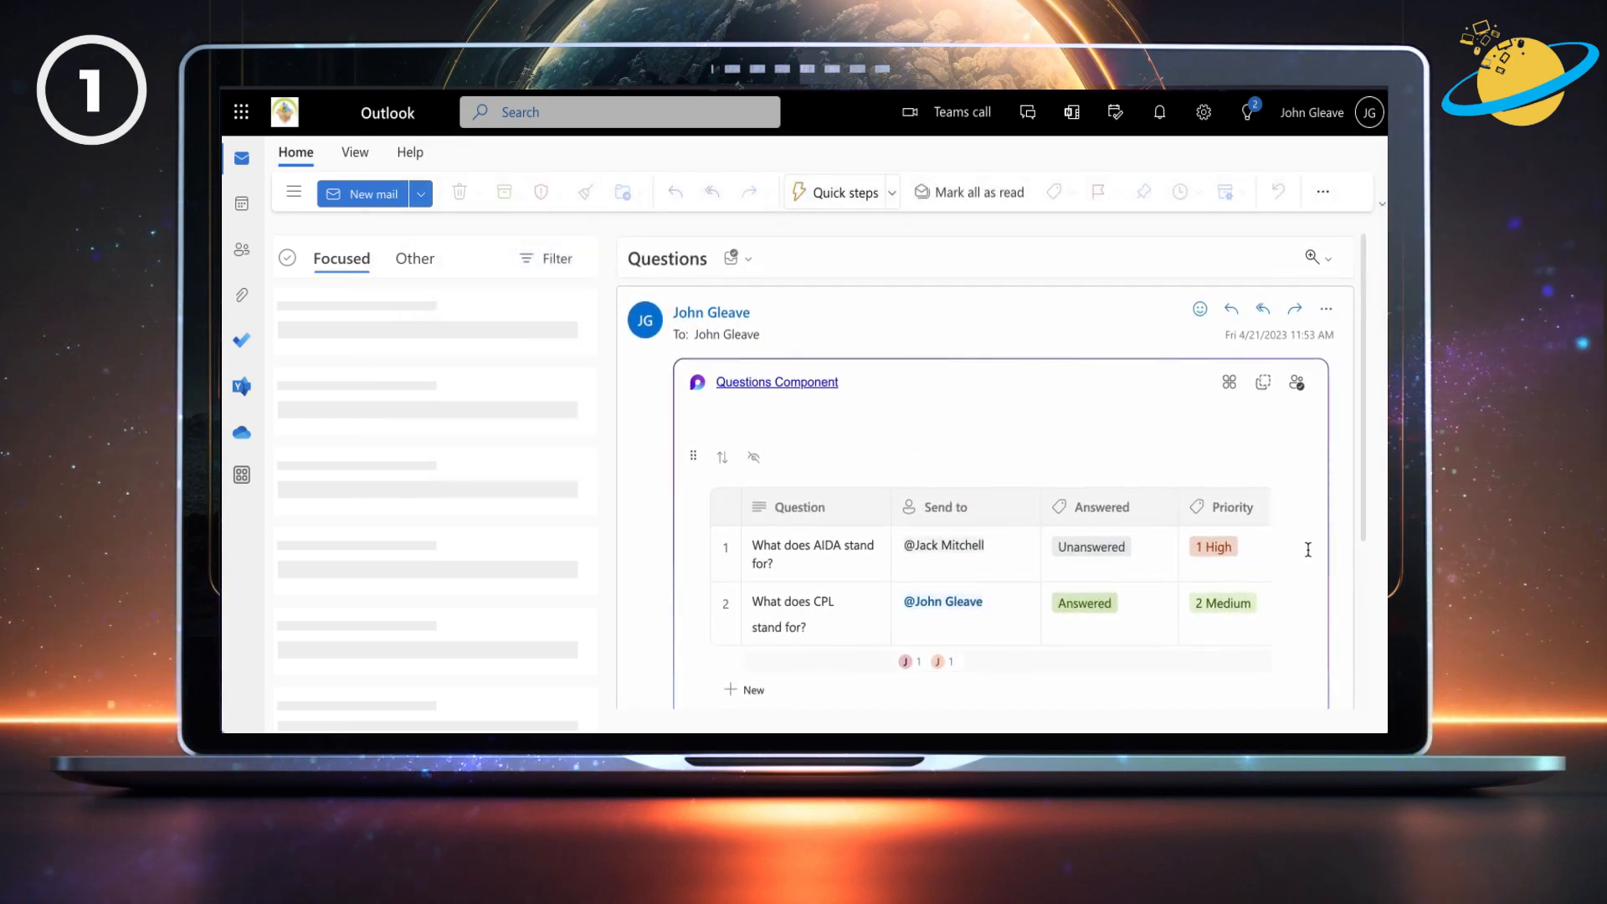
pyautogui.scroll(-3)
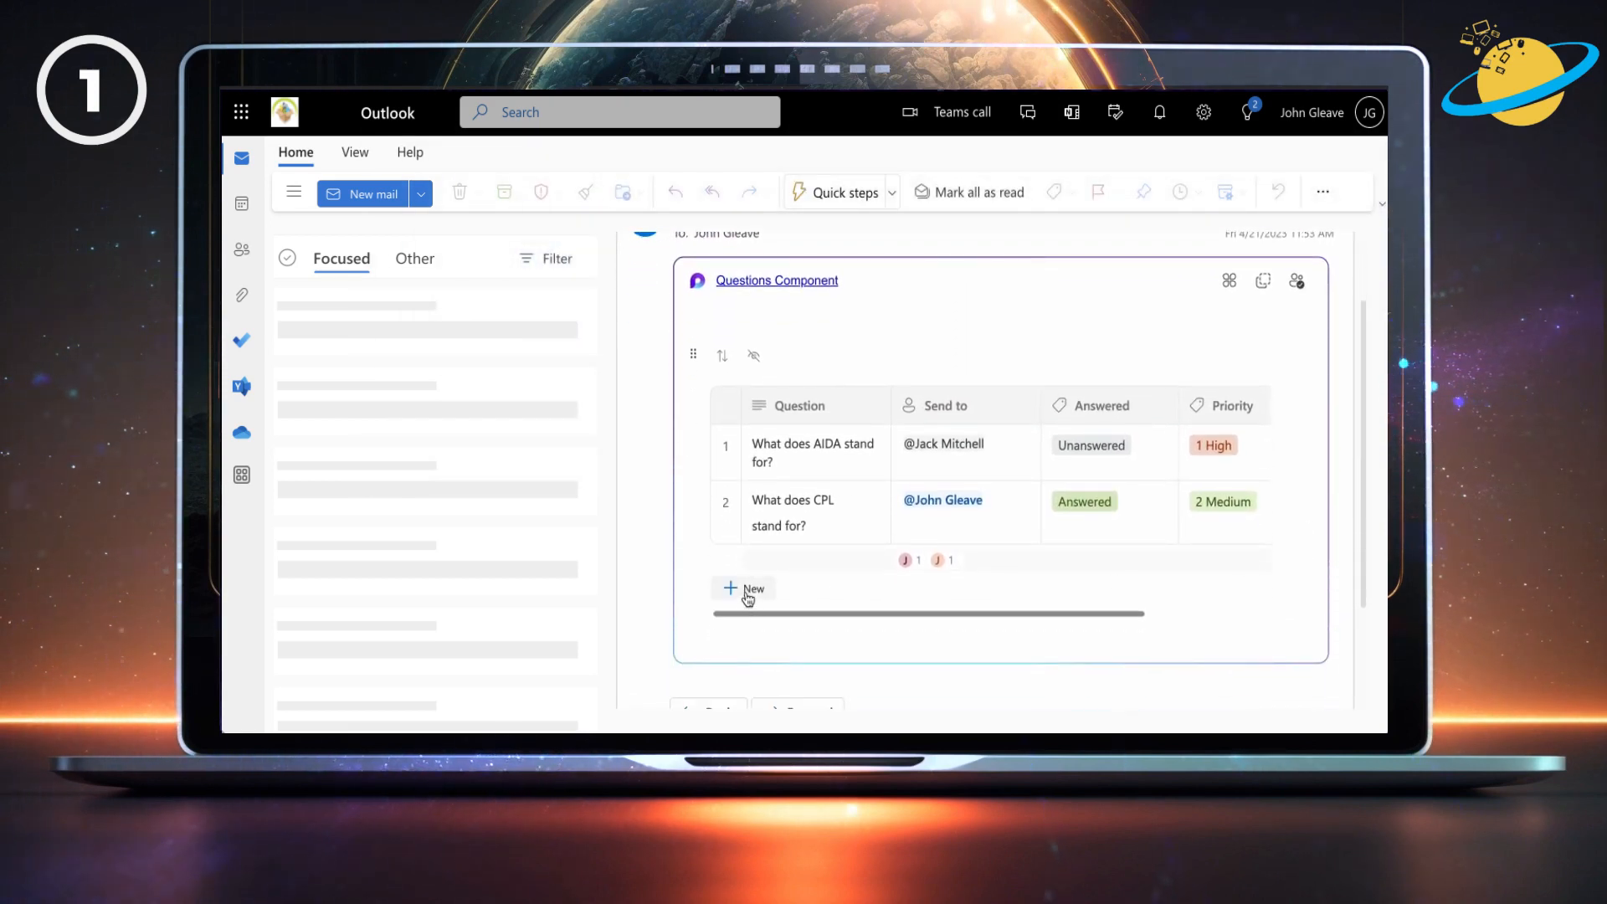
pyautogui.write('What does CPC stand for')
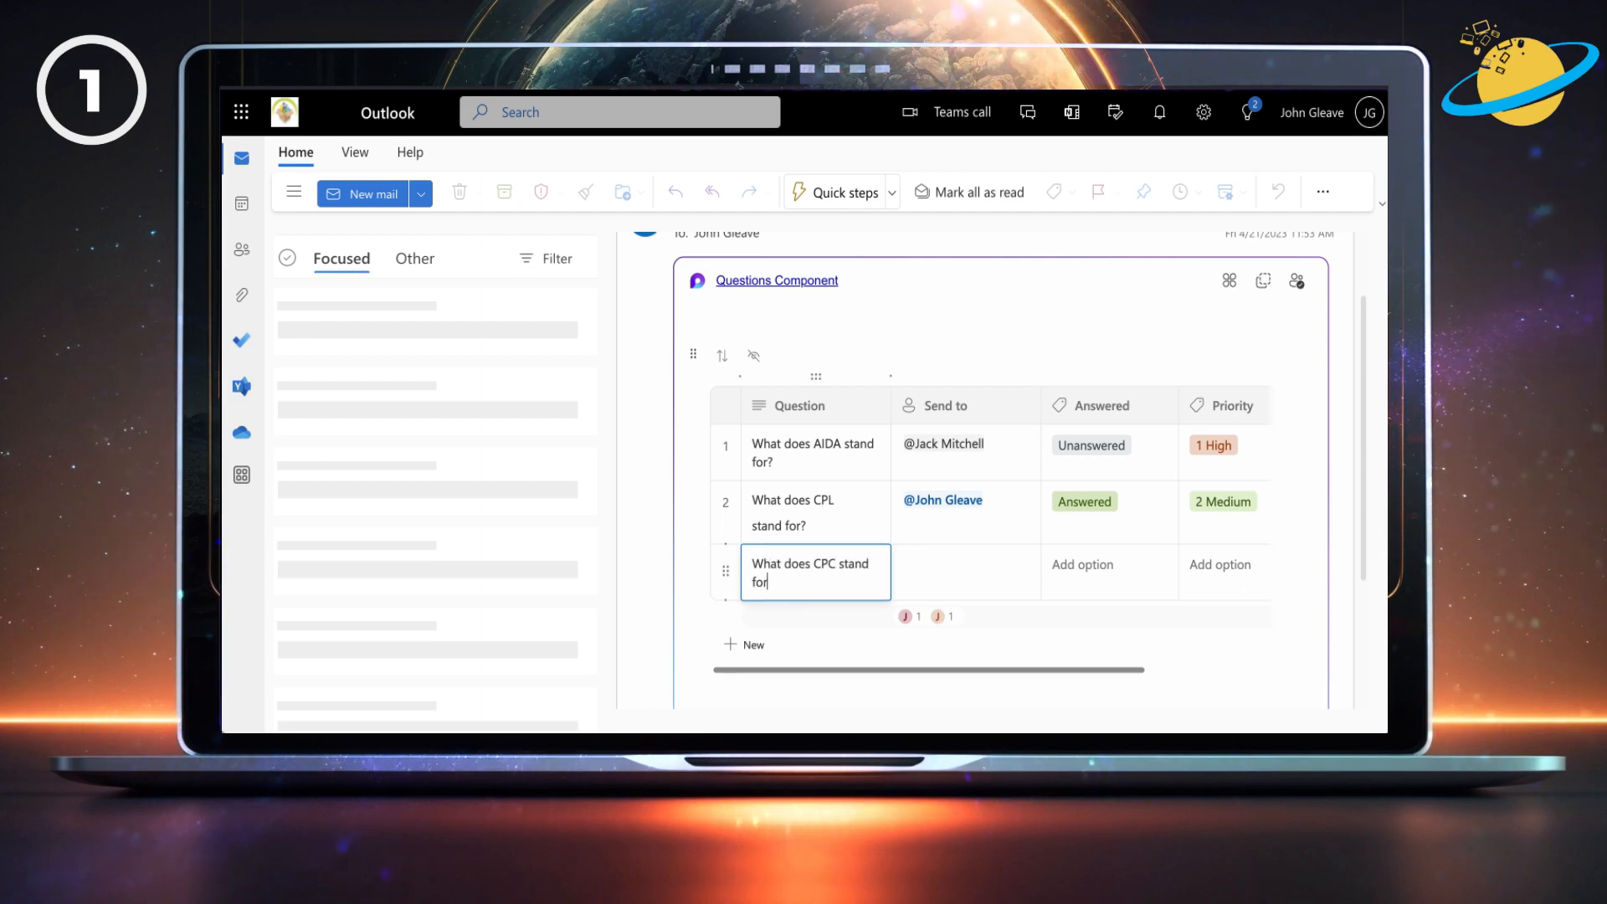
pyautogui.click(964, 573)
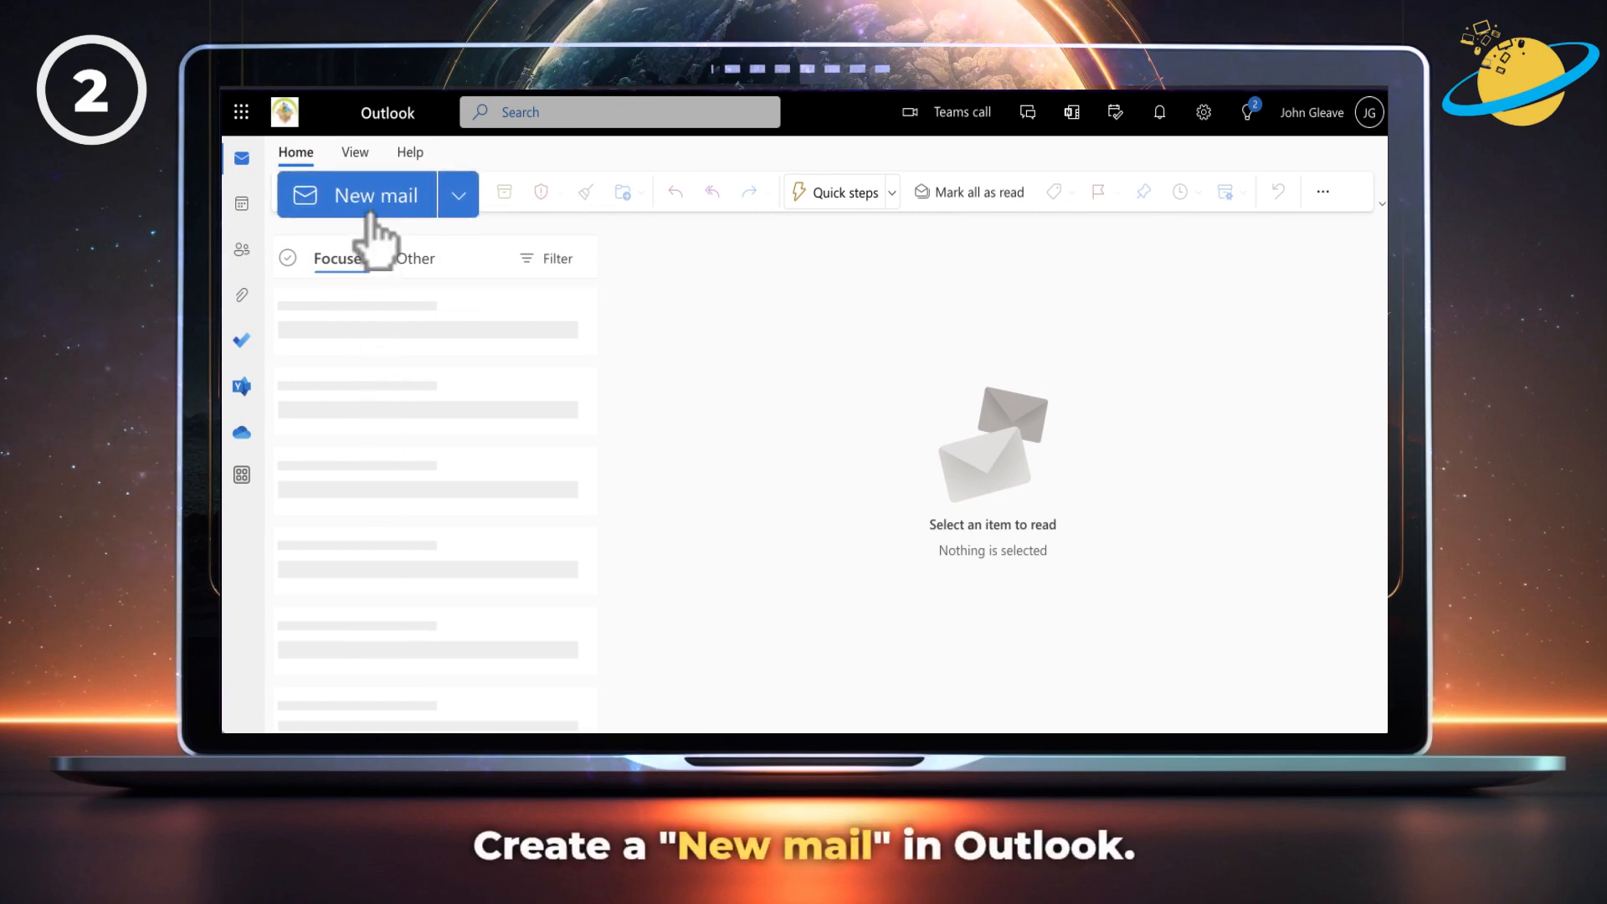
# Insert a Loop task list component into a new email draft.
pyautogui.click(375, 194)
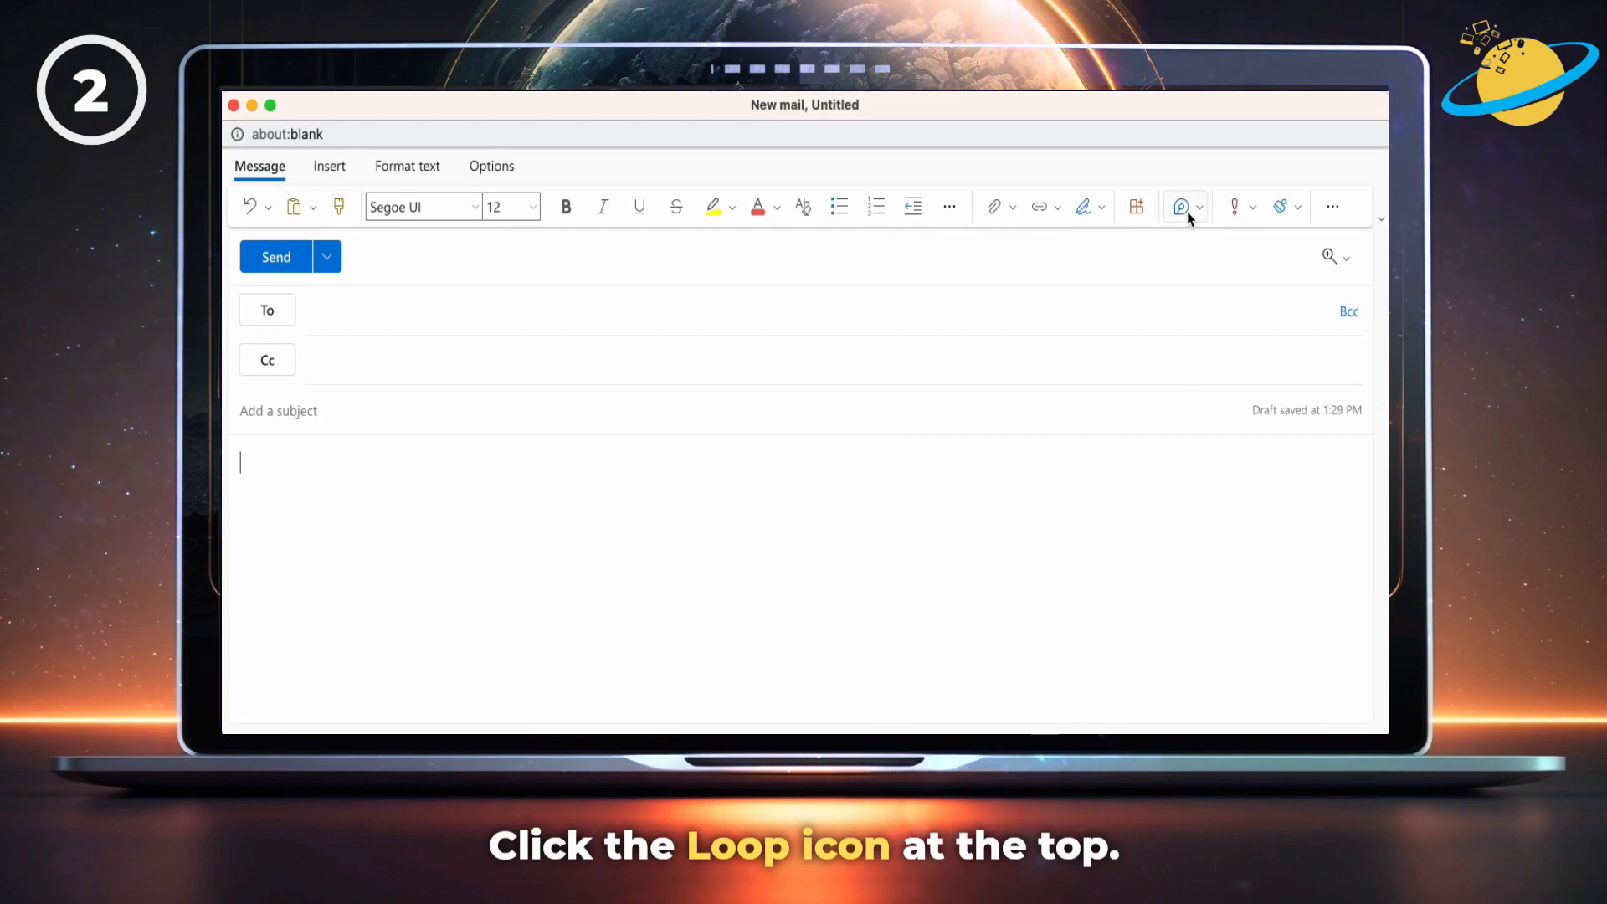
pyautogui.click(1180, 206)
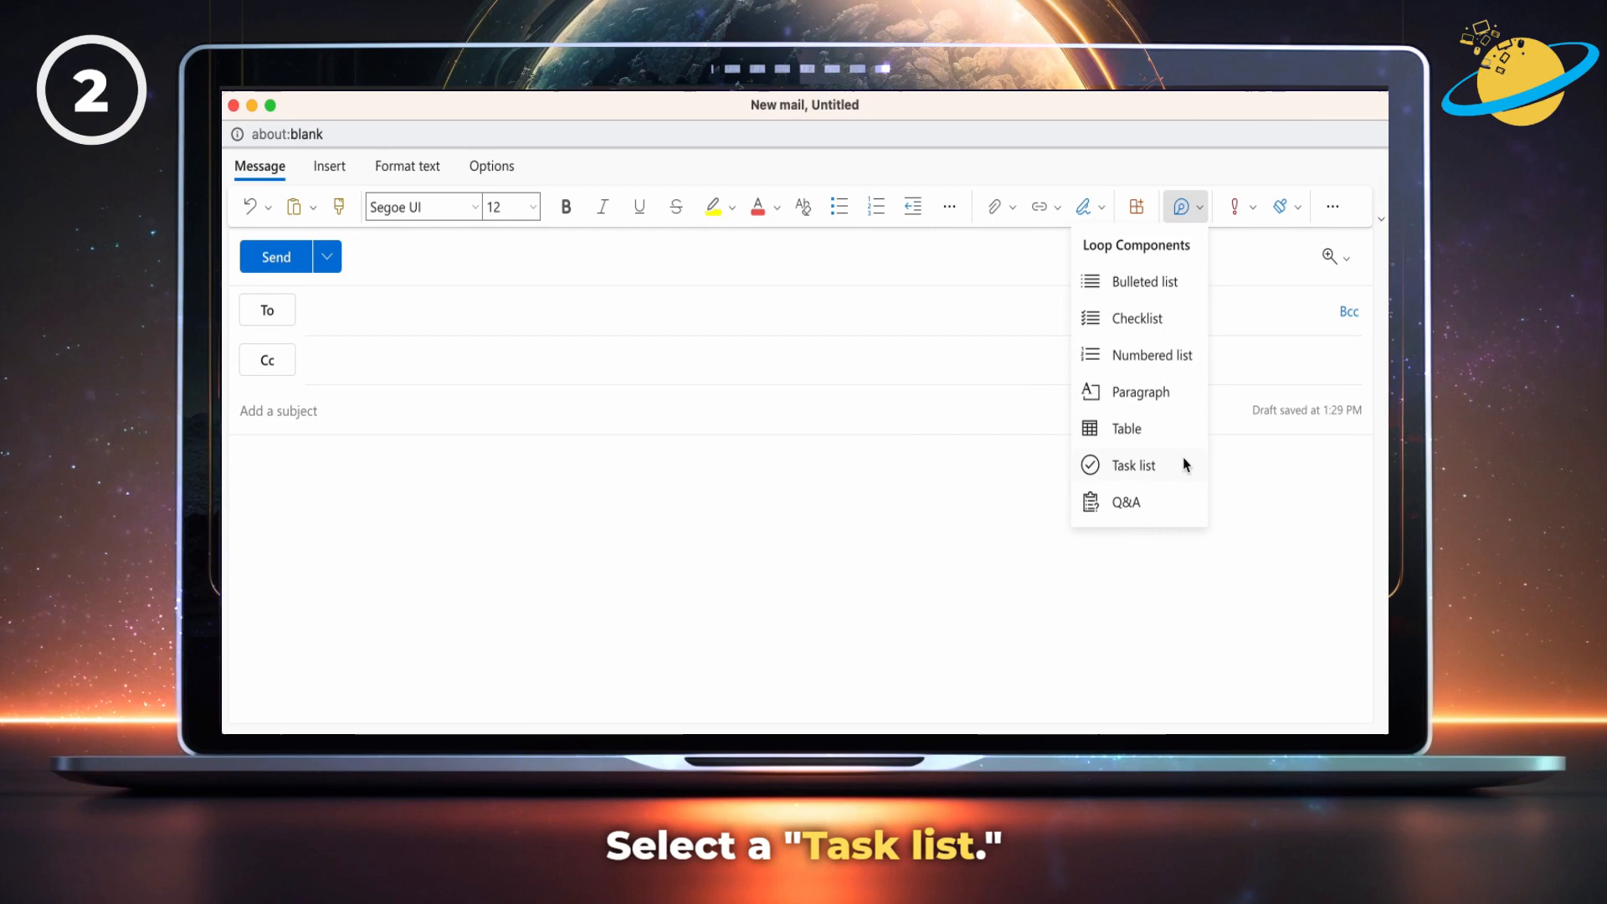
pyautogui.click(1134, 463)
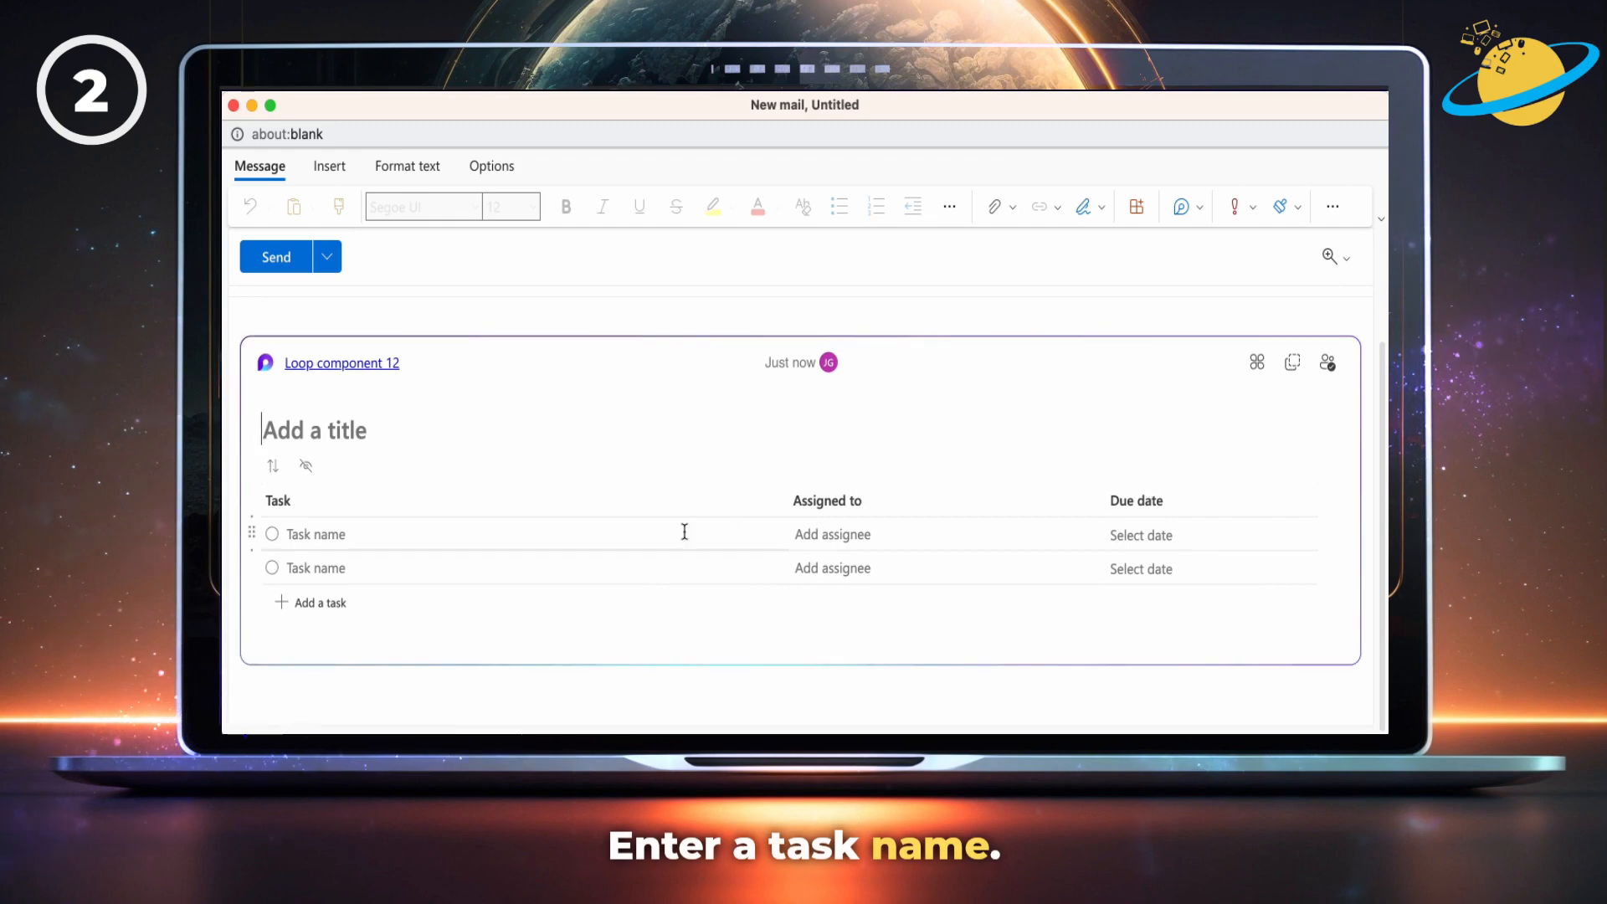
# Name the tasks 'Do this' and 'Do that' and begin assigning a teammate.
pyautogui.write('Do this')
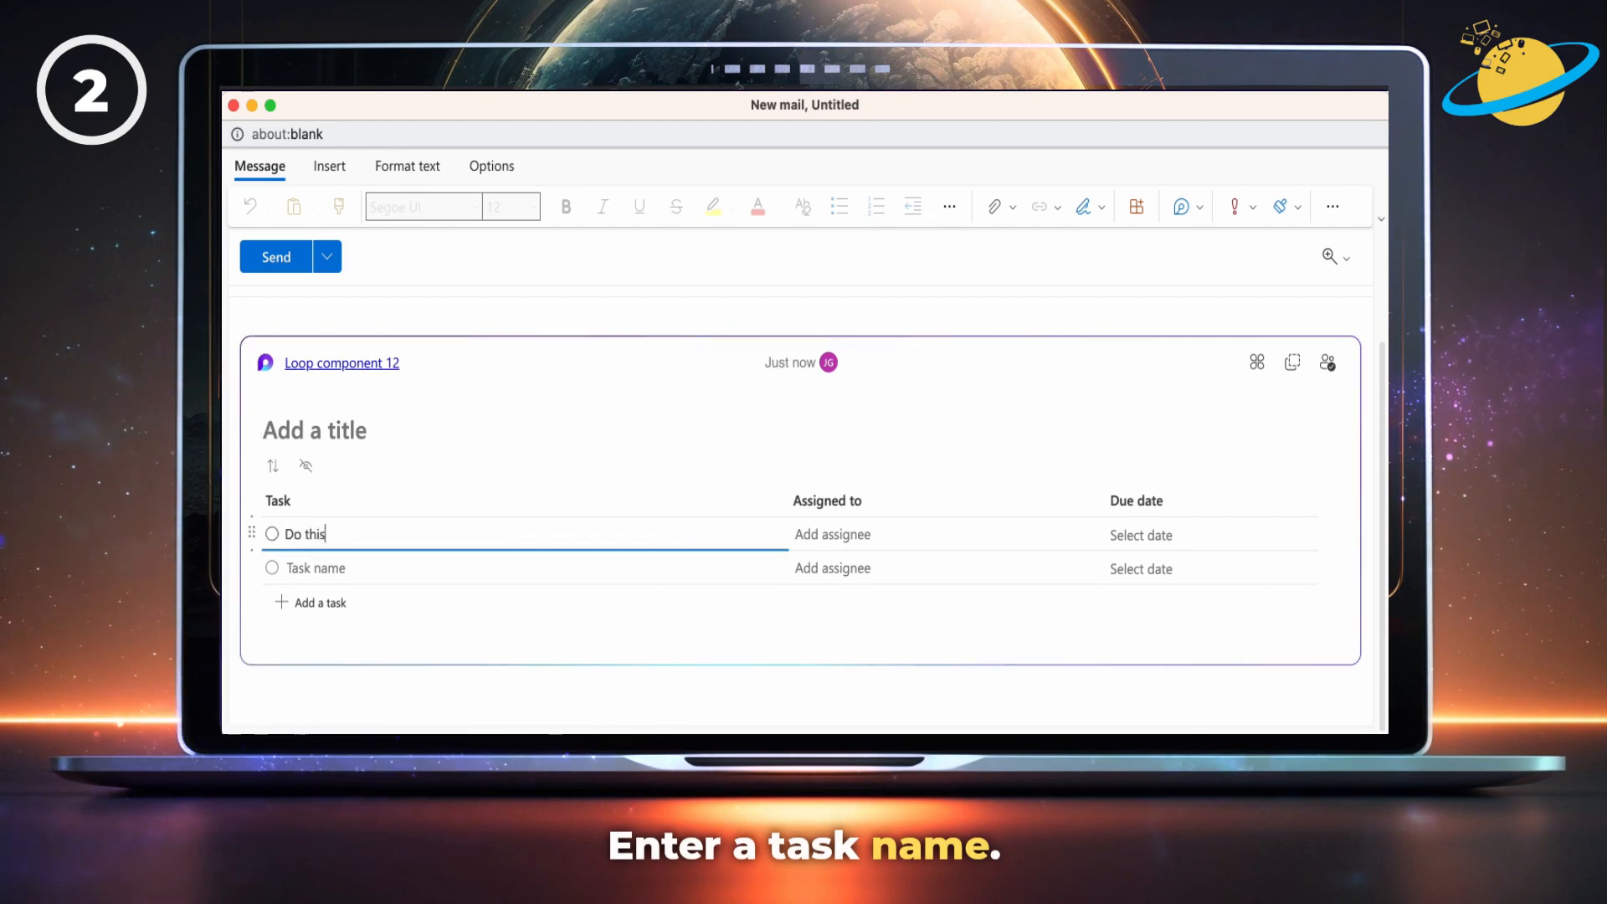
pyautogui.write('Do that')
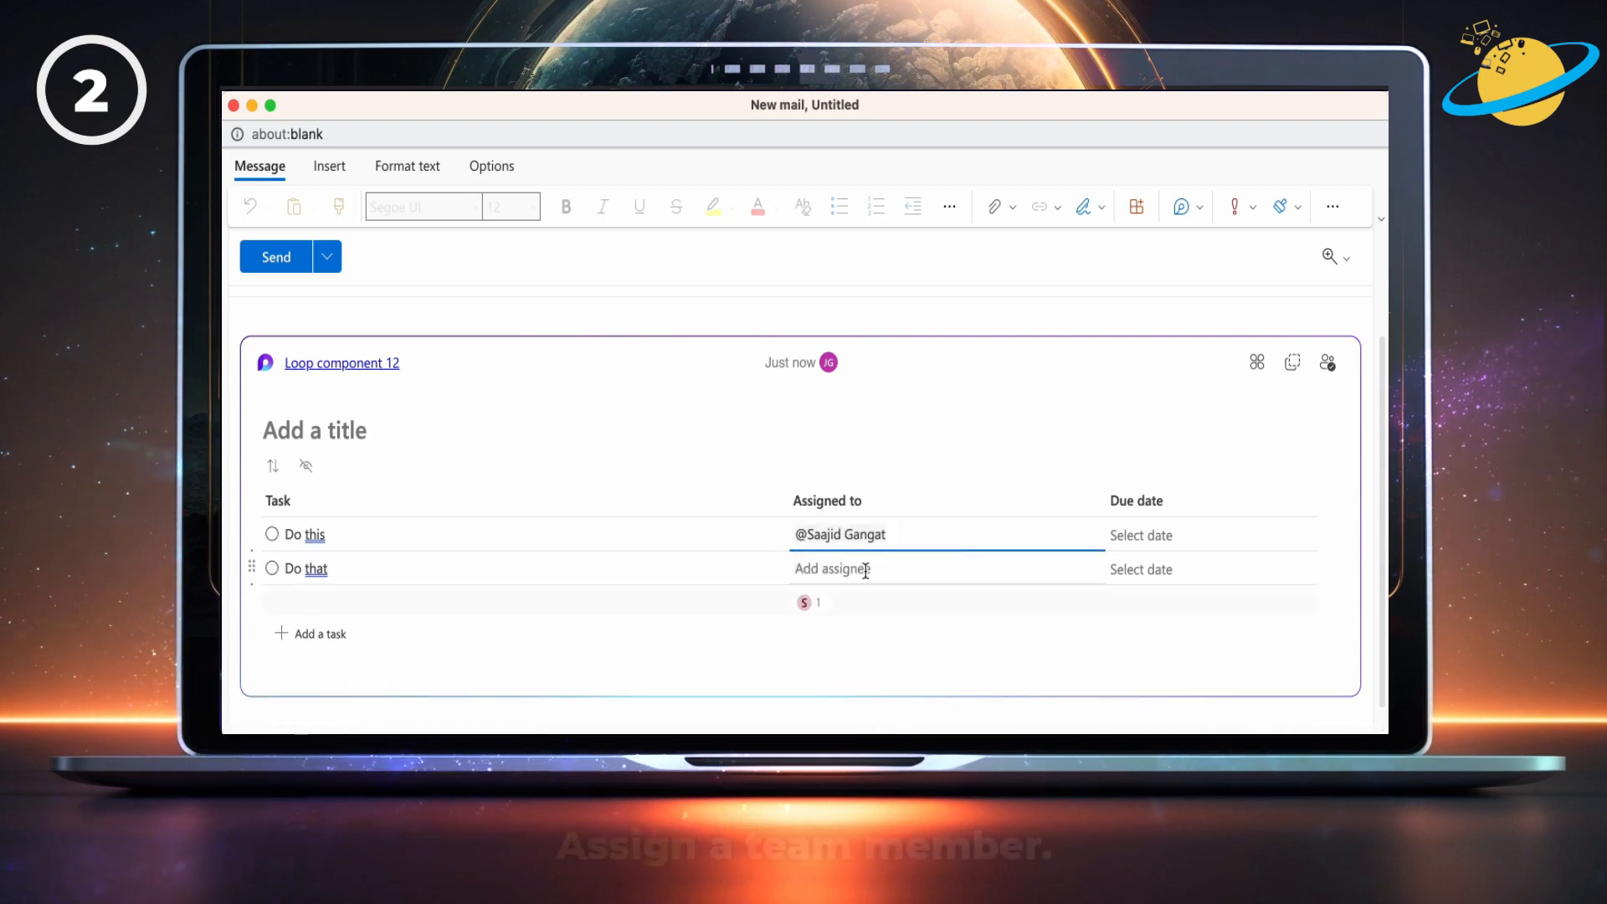
pyautogui.click(866, 569)
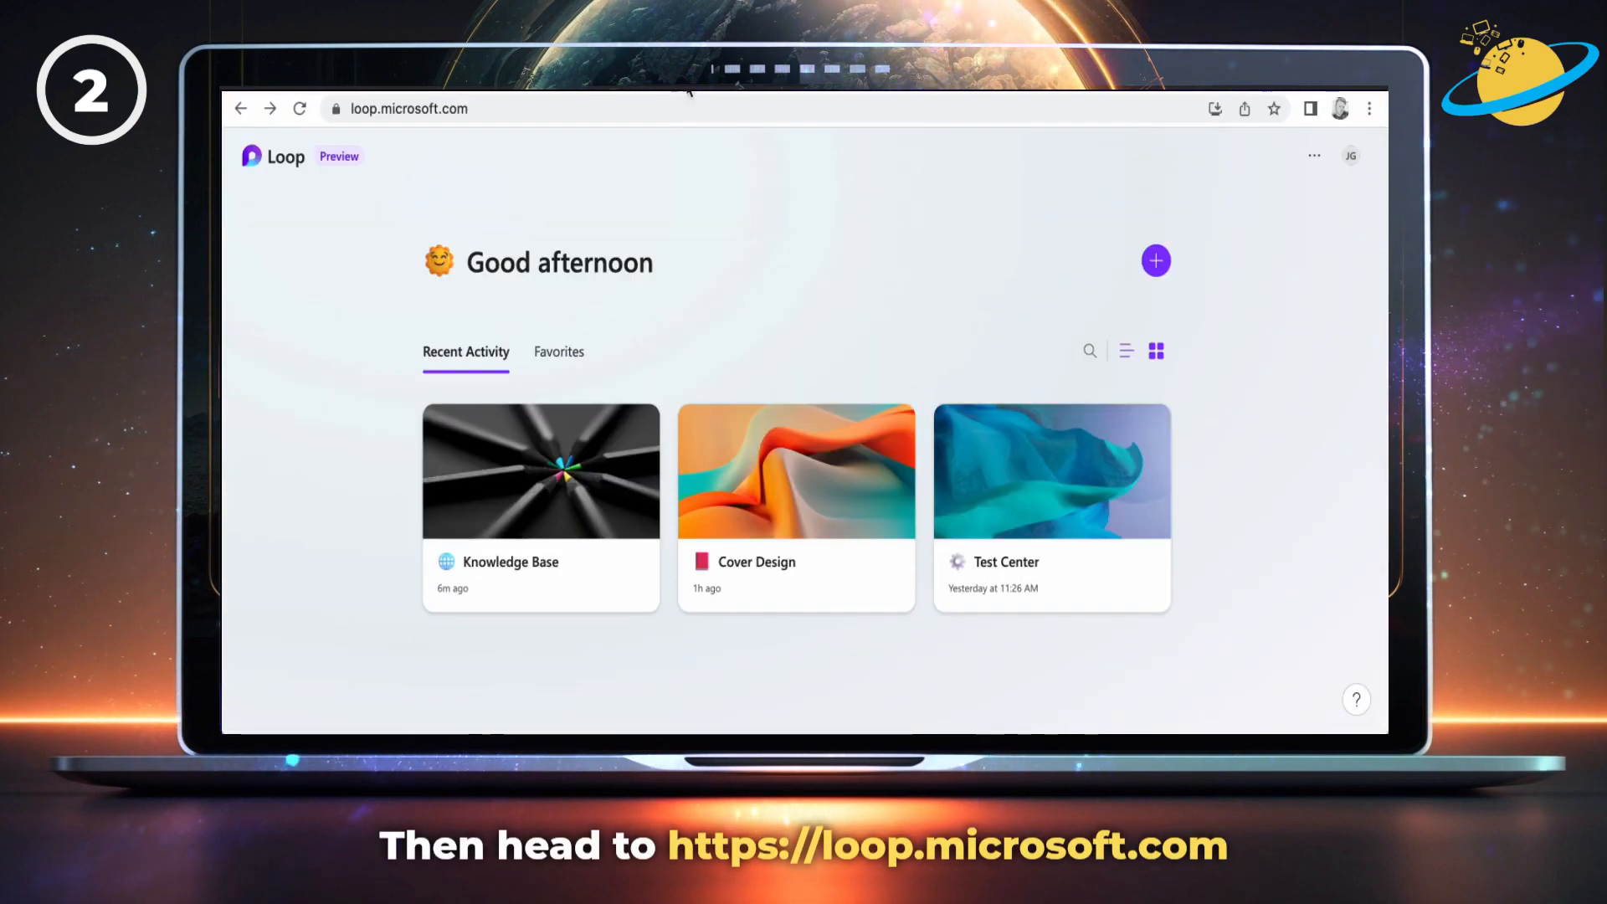
# Search Loop for 'com' and open Loop component 12 from the results.
pyautogui.click(1088, 349)
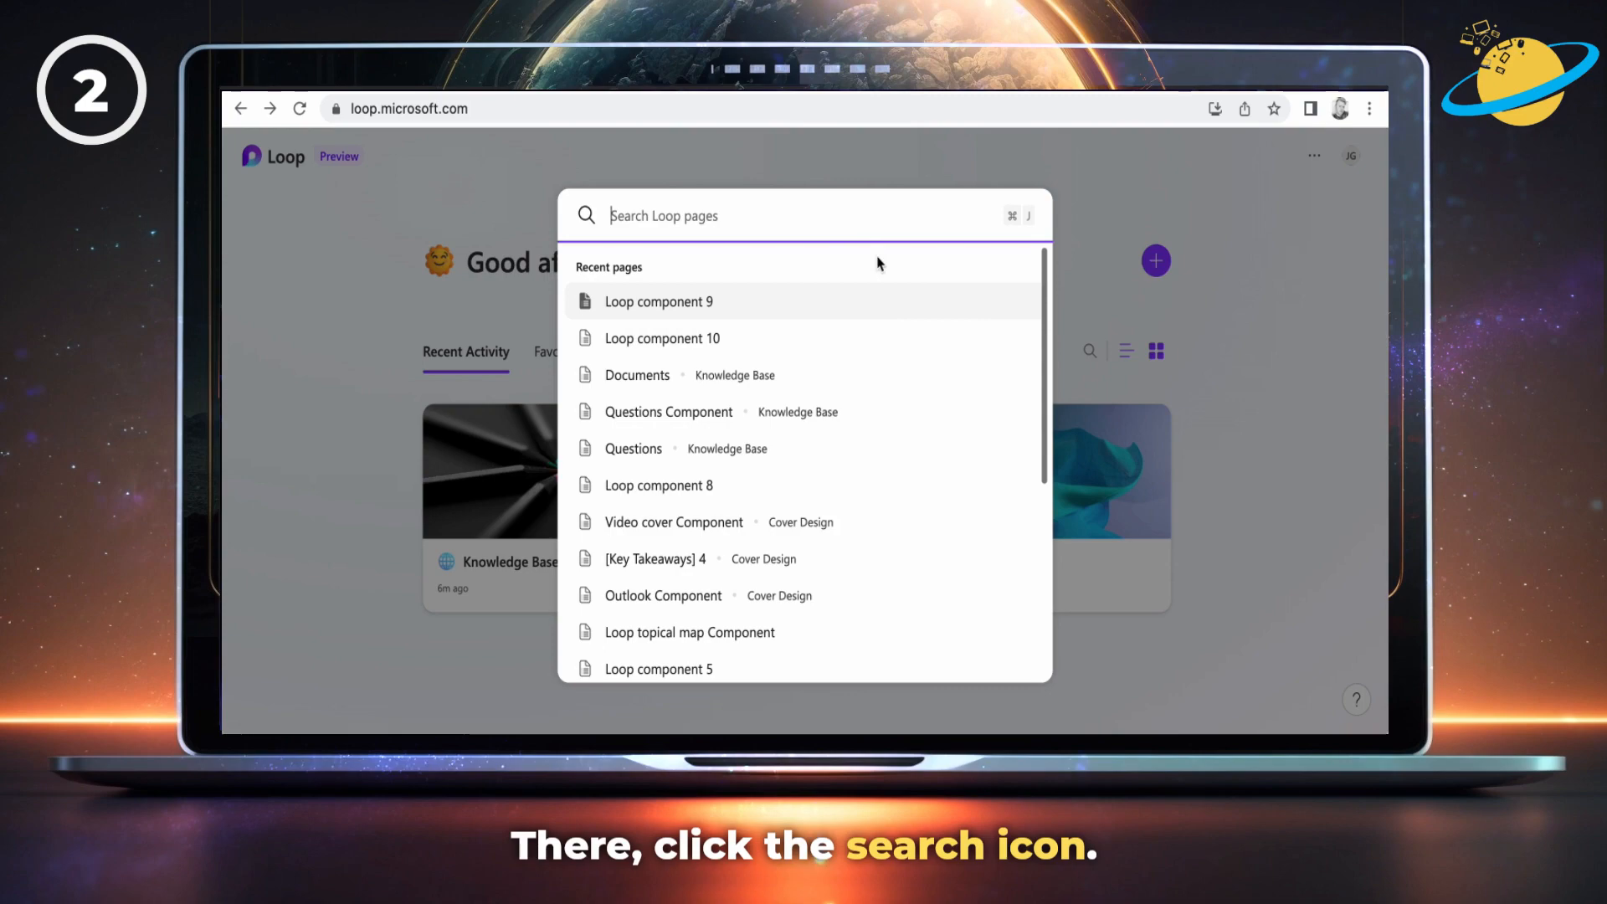
pyautogui.write('component 12')
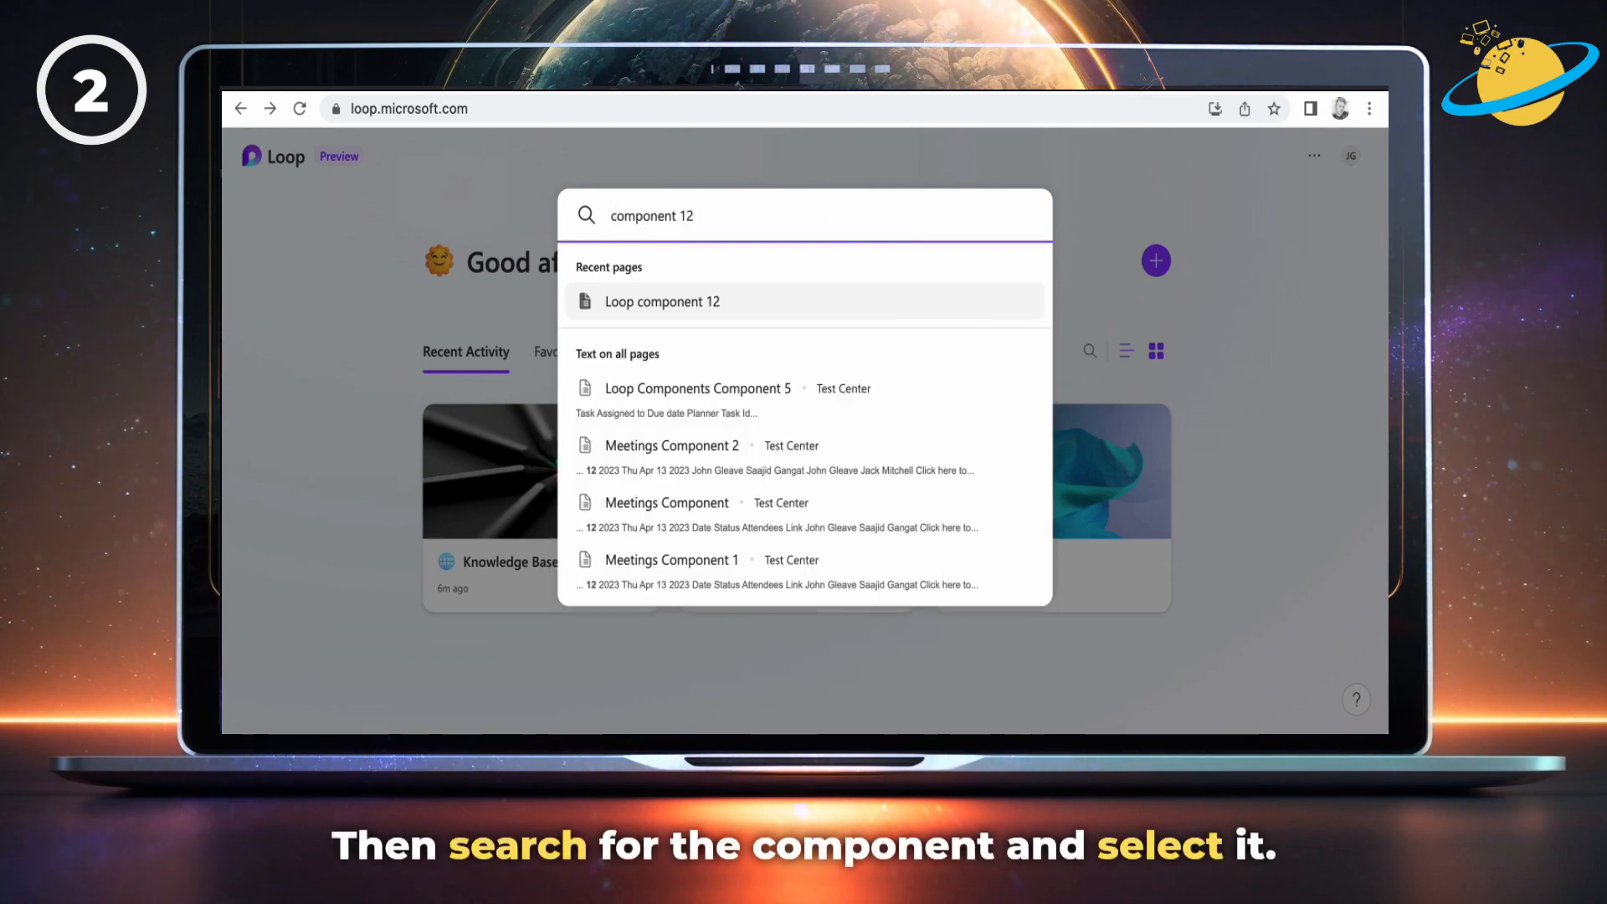
pyautogui.click(663, 301)
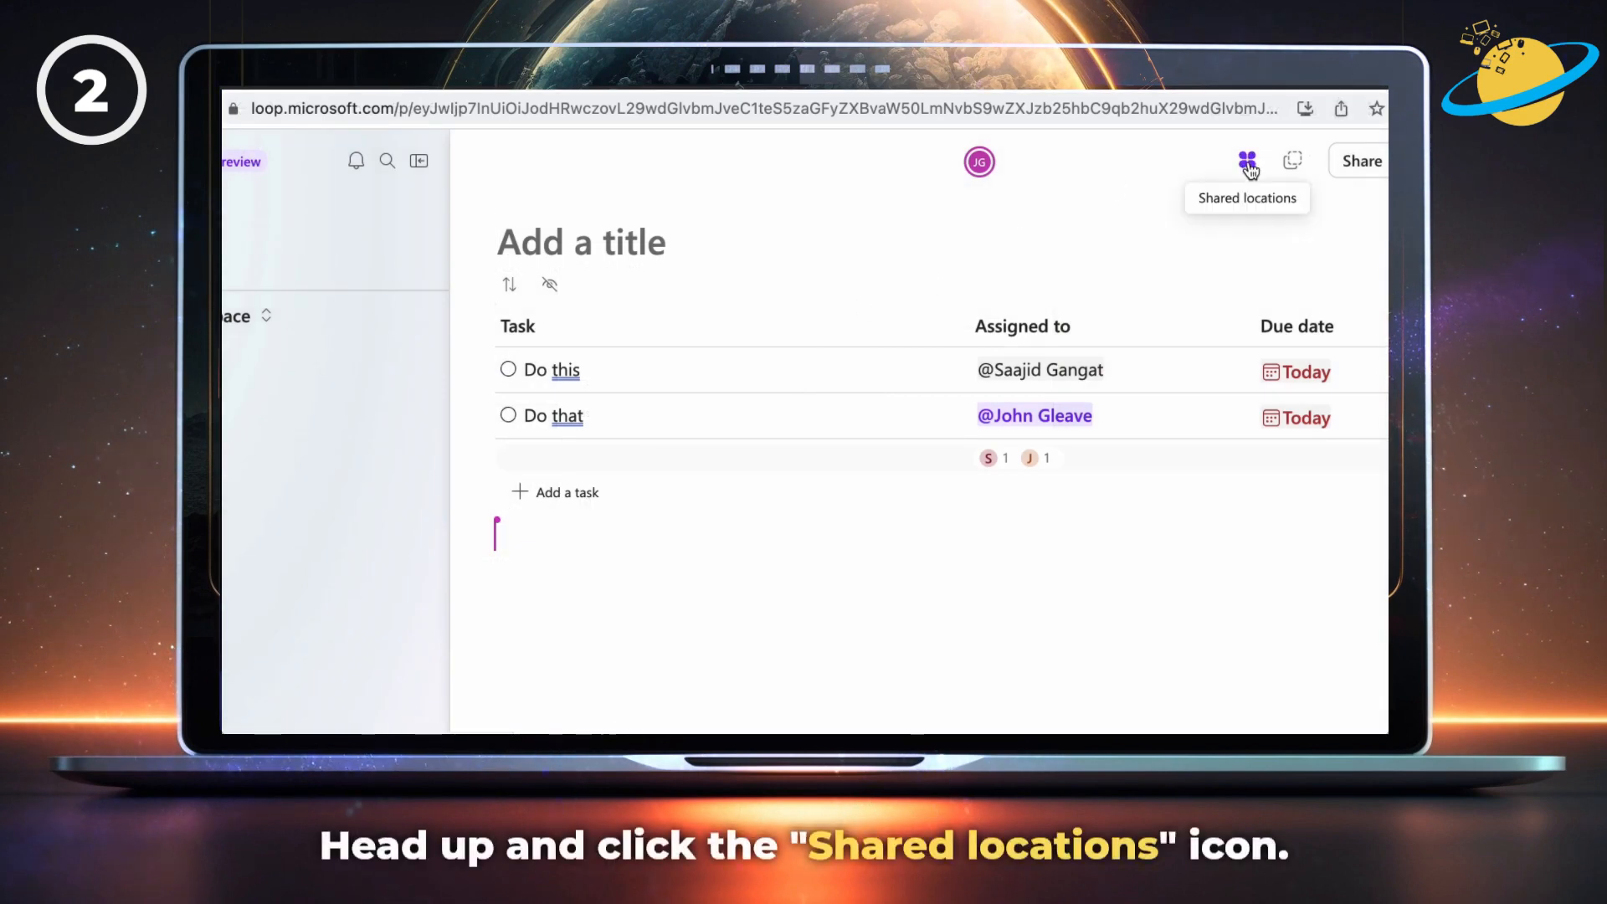
# From Shared locations, add the task list component to a workspace such as Test Center.
pyautogui.click(1247, 161)
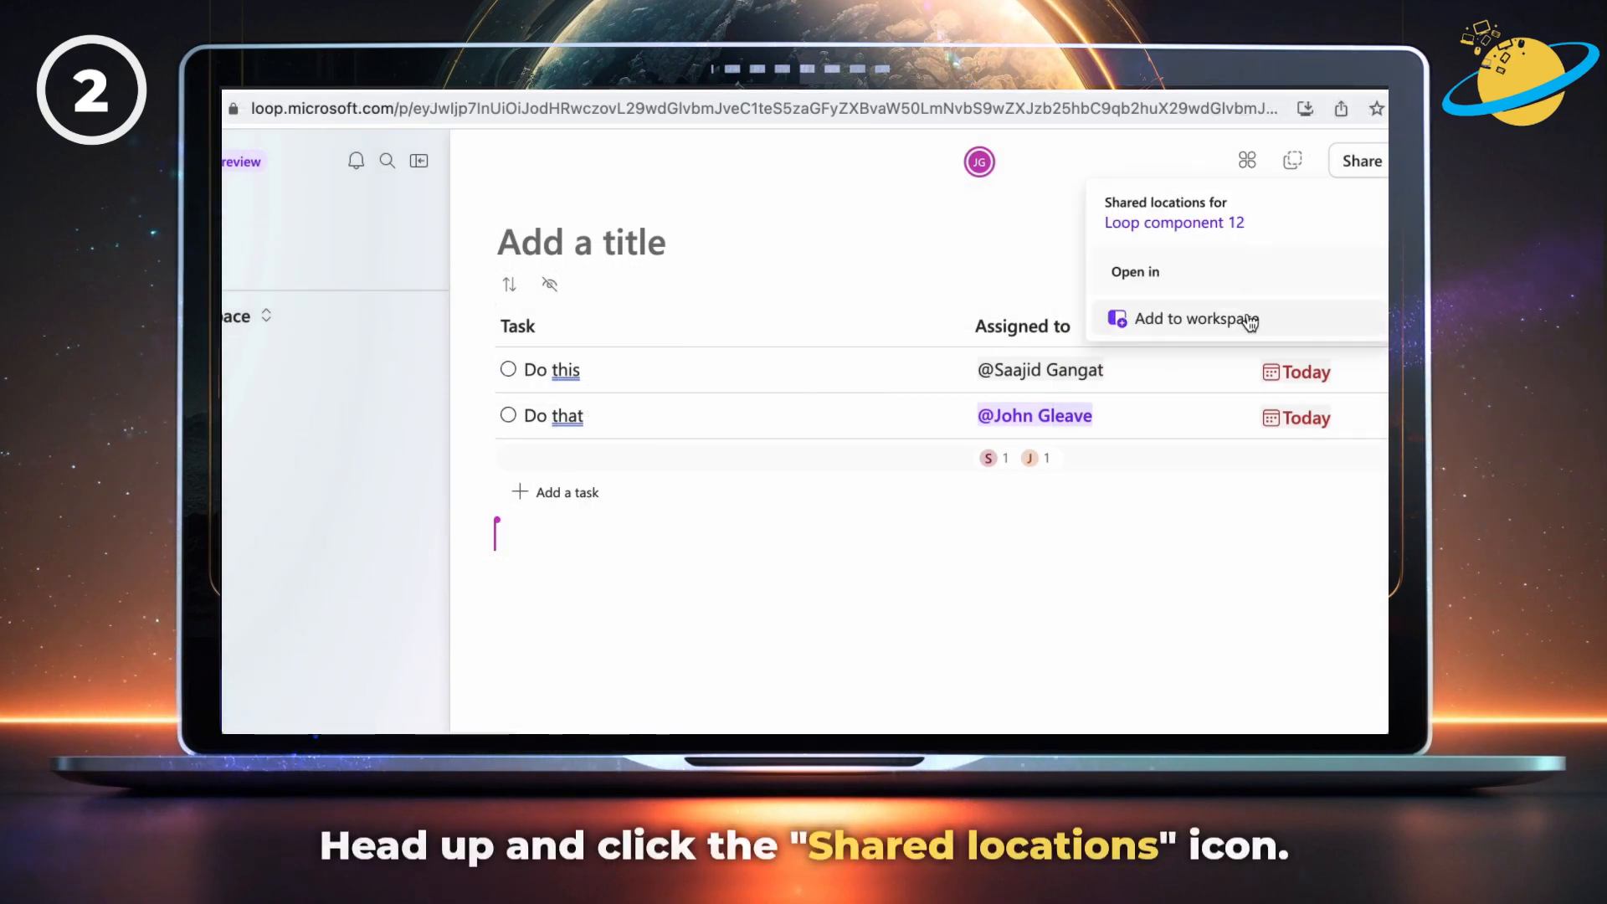
pyautogui.click(1195, 318)
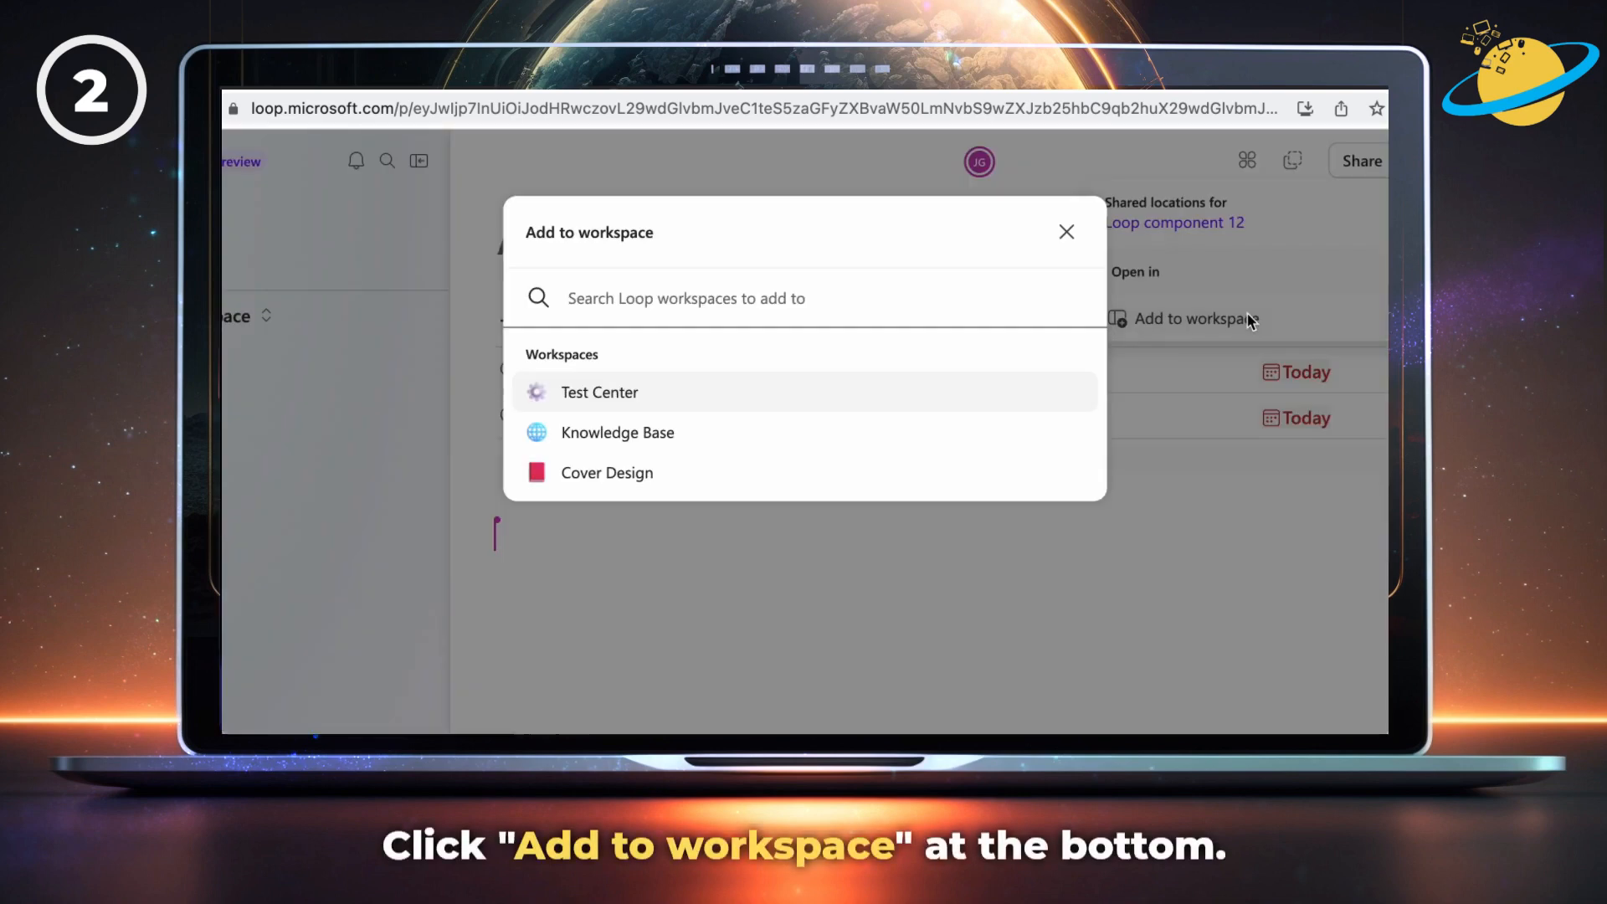
pyautogui.click(599, 392)
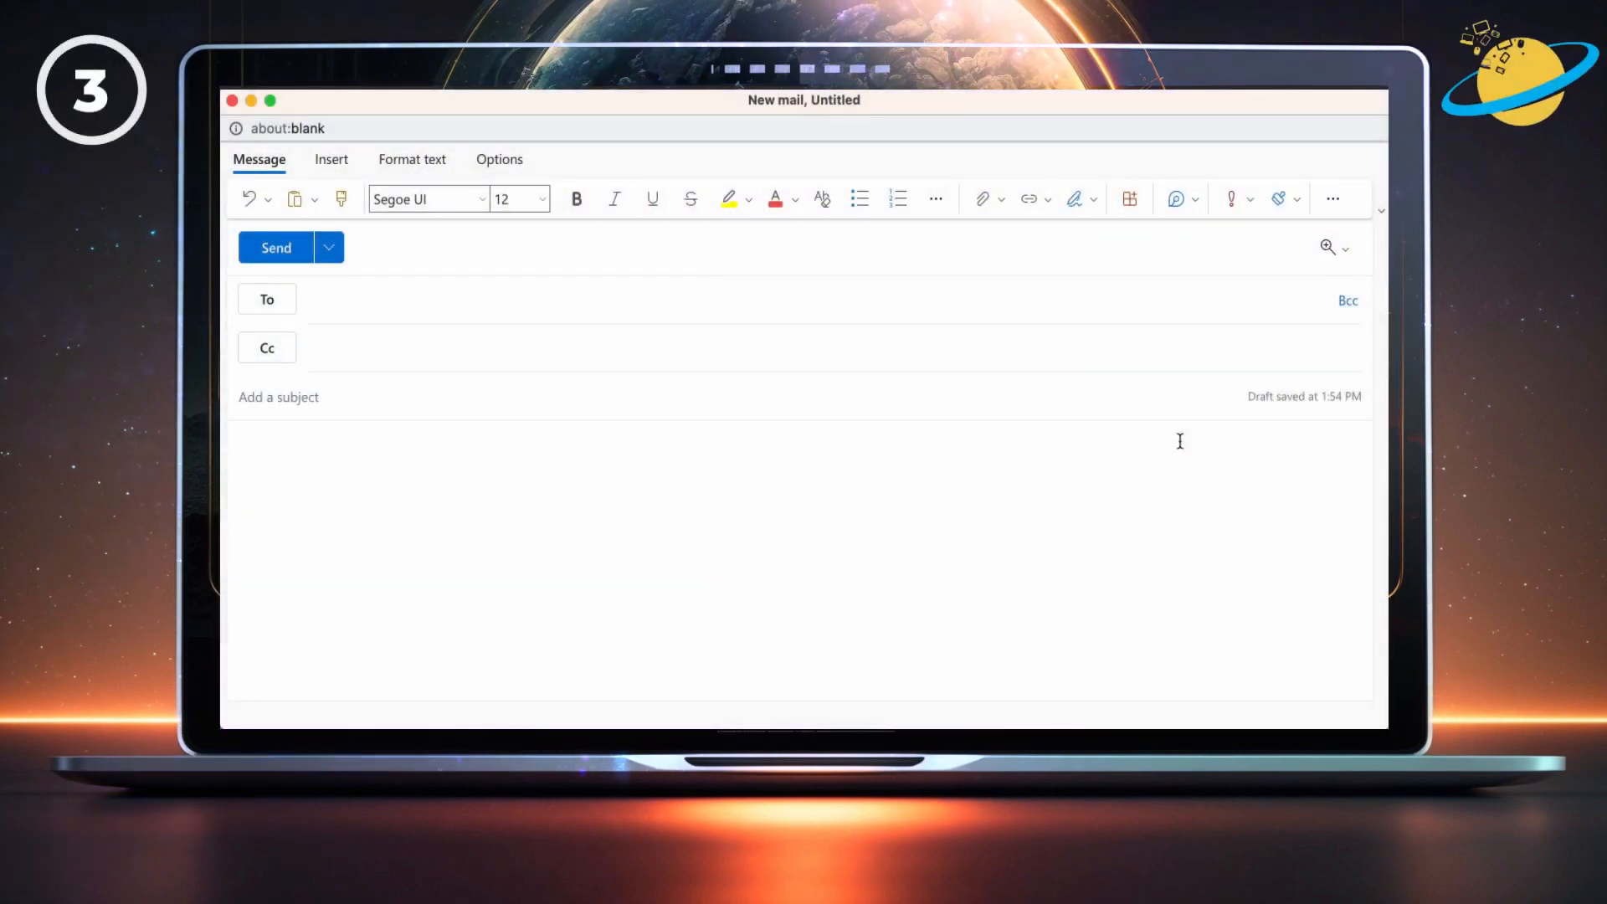
pyautogui.click(1175, 199)
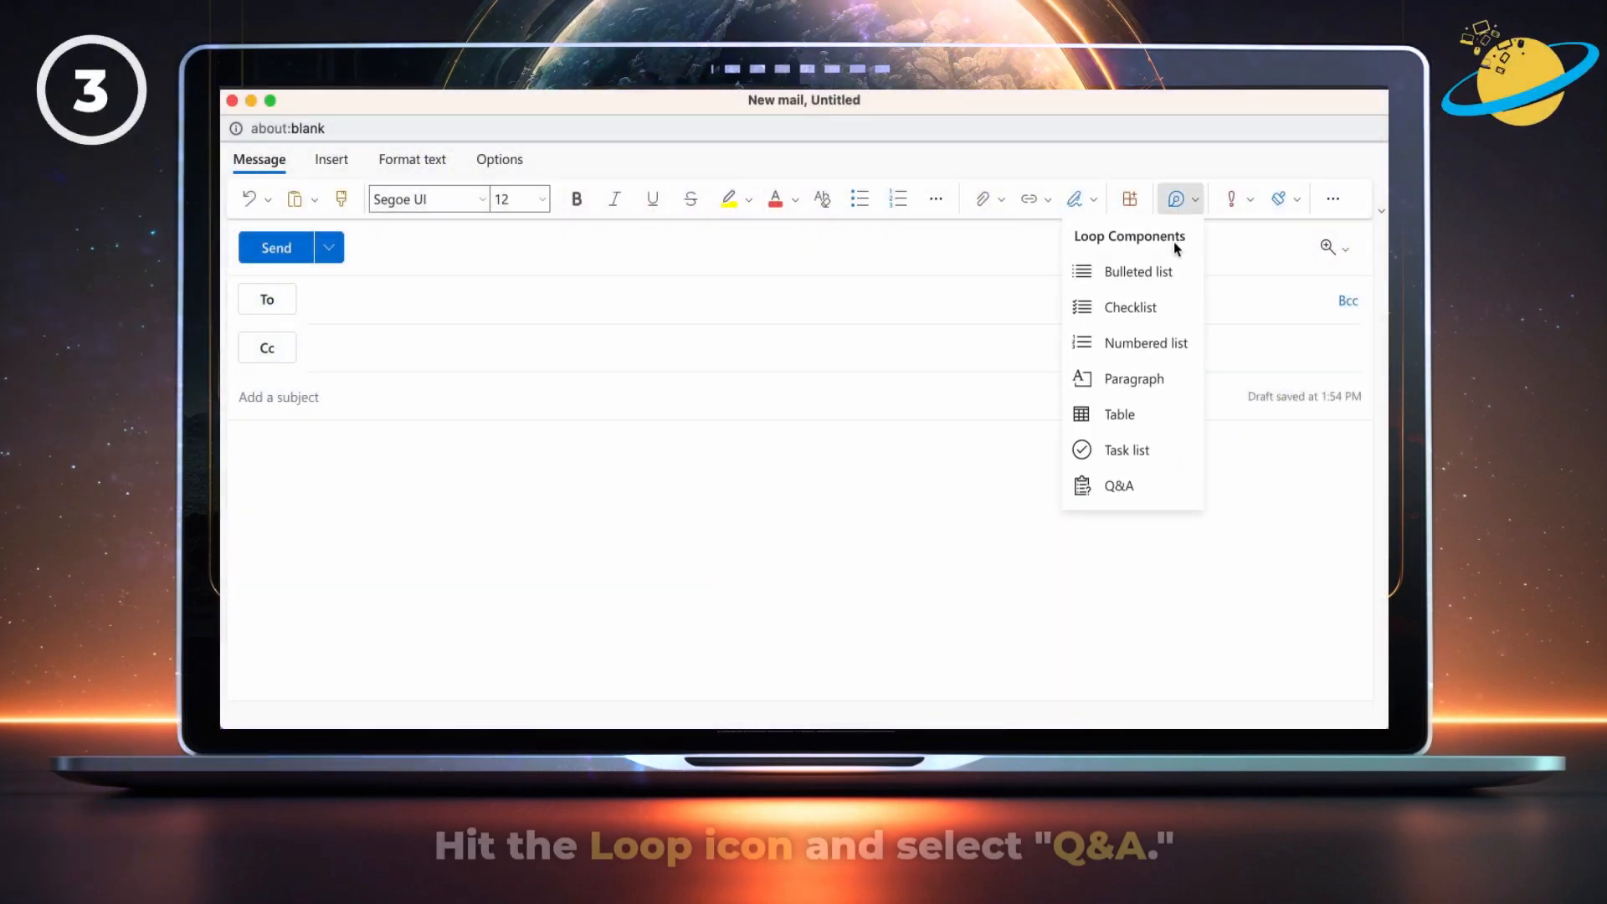
pyautogui.click(1118, 486)
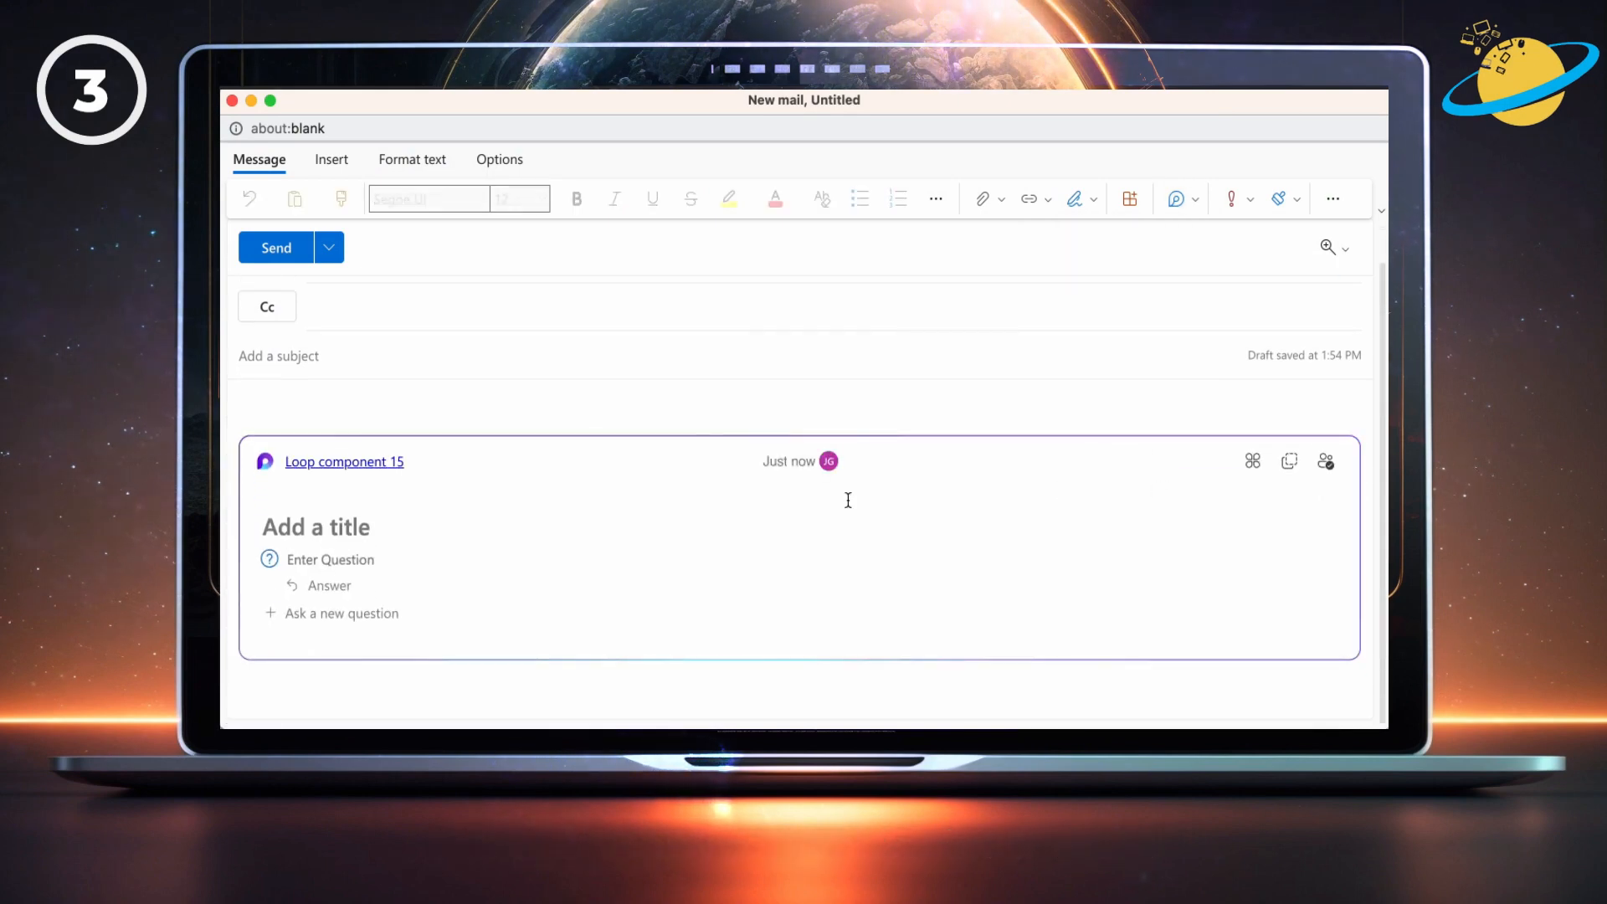
pyautogui.write('Availability @')
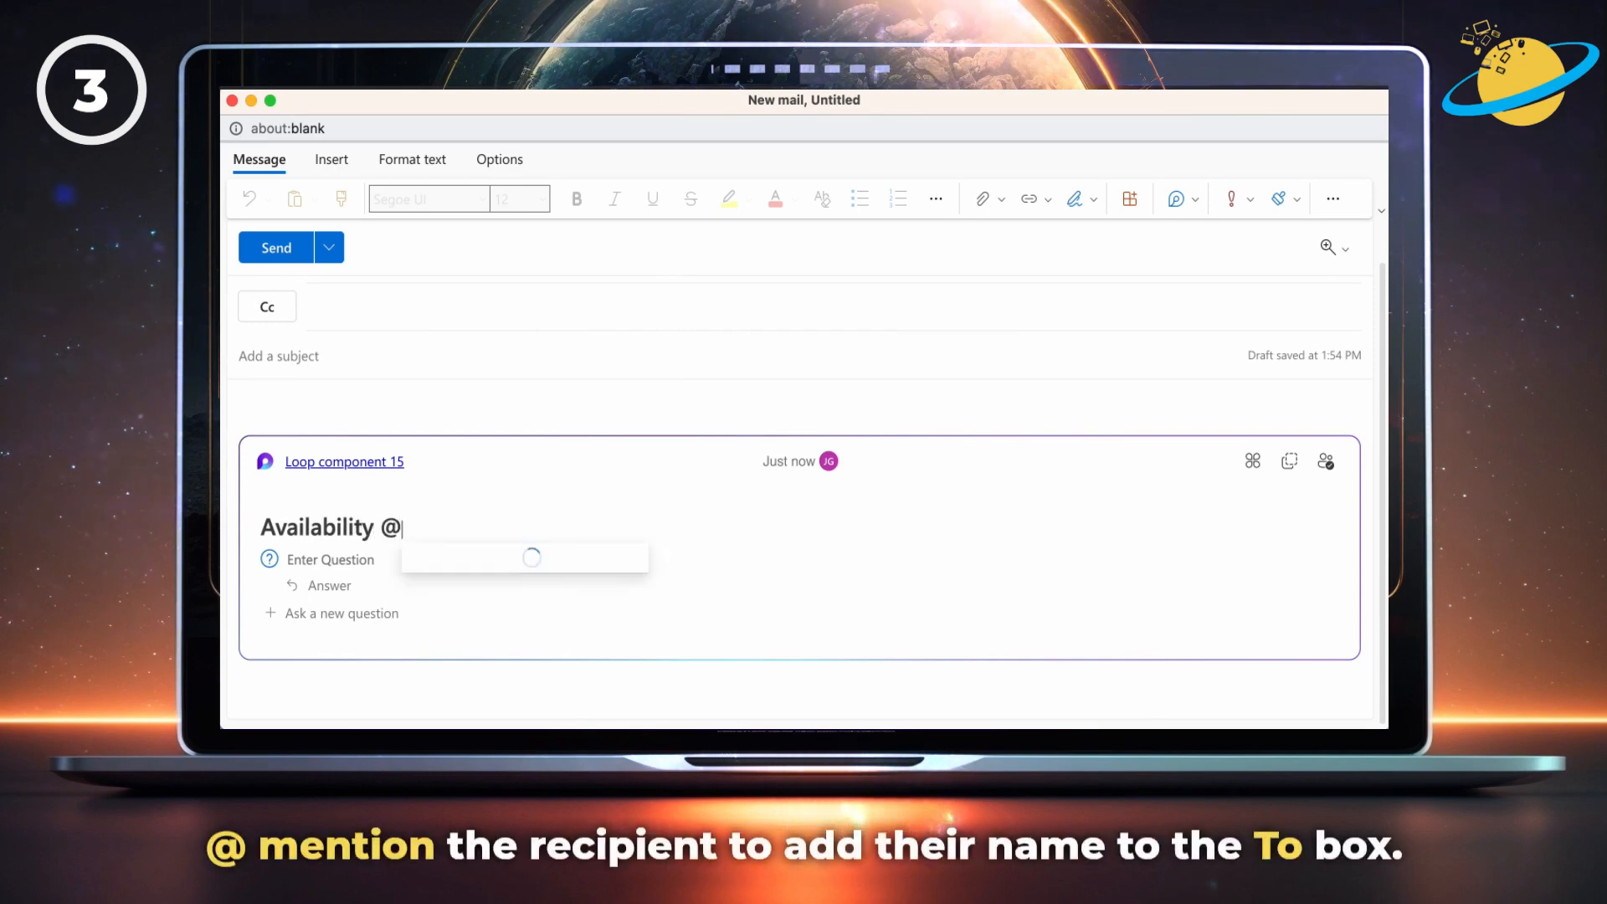
pyautogui.write('j')
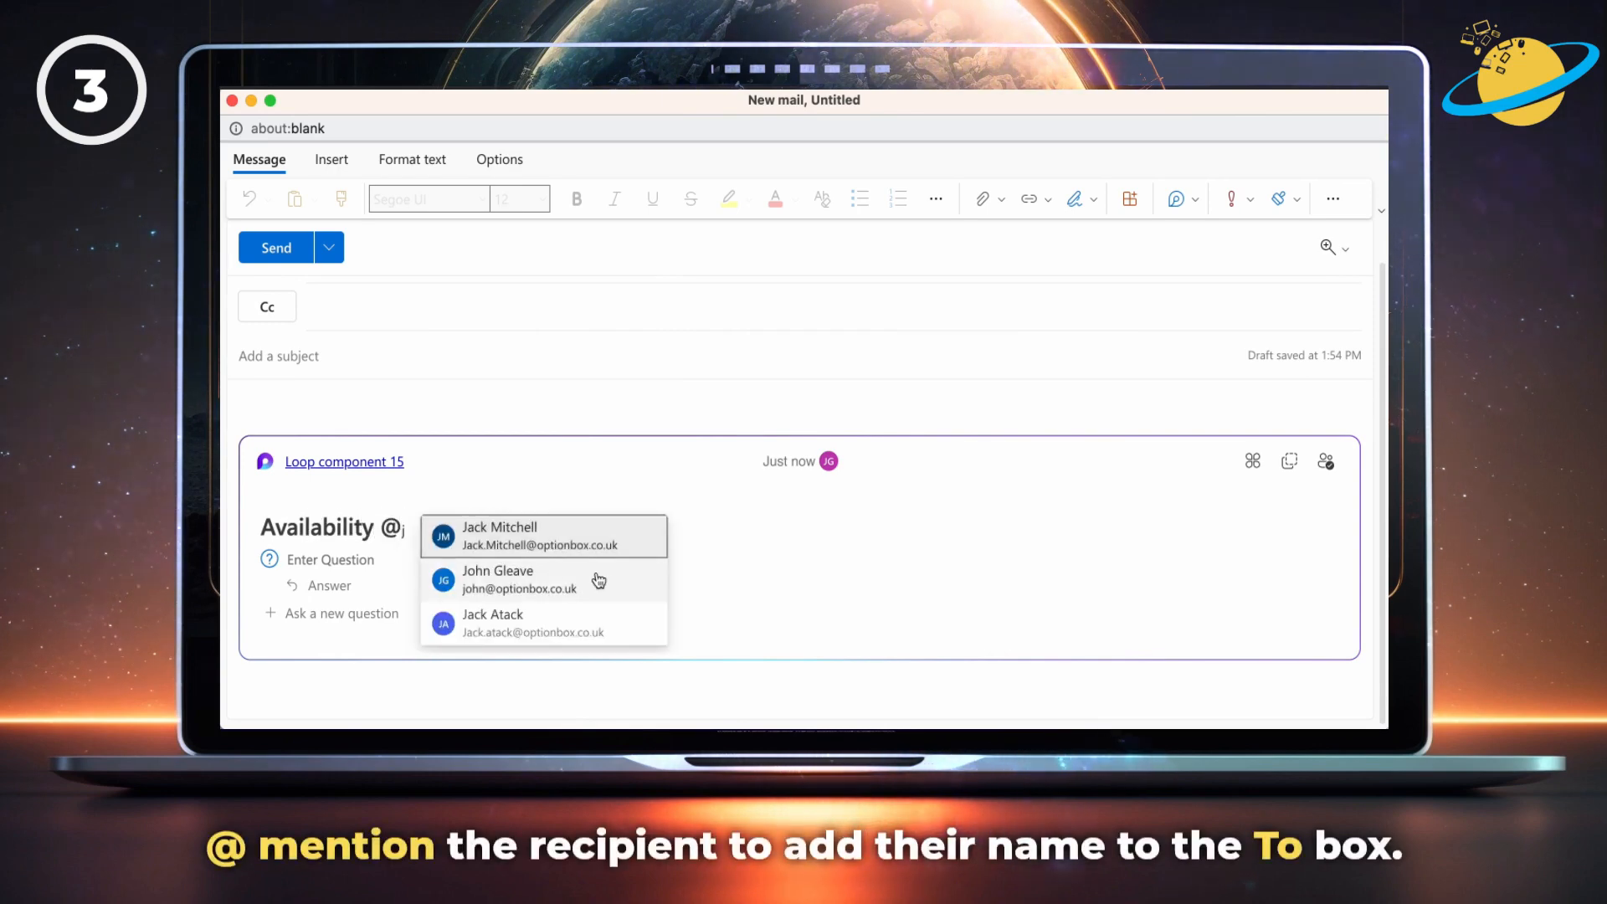
pyautogui.click(497, 579)
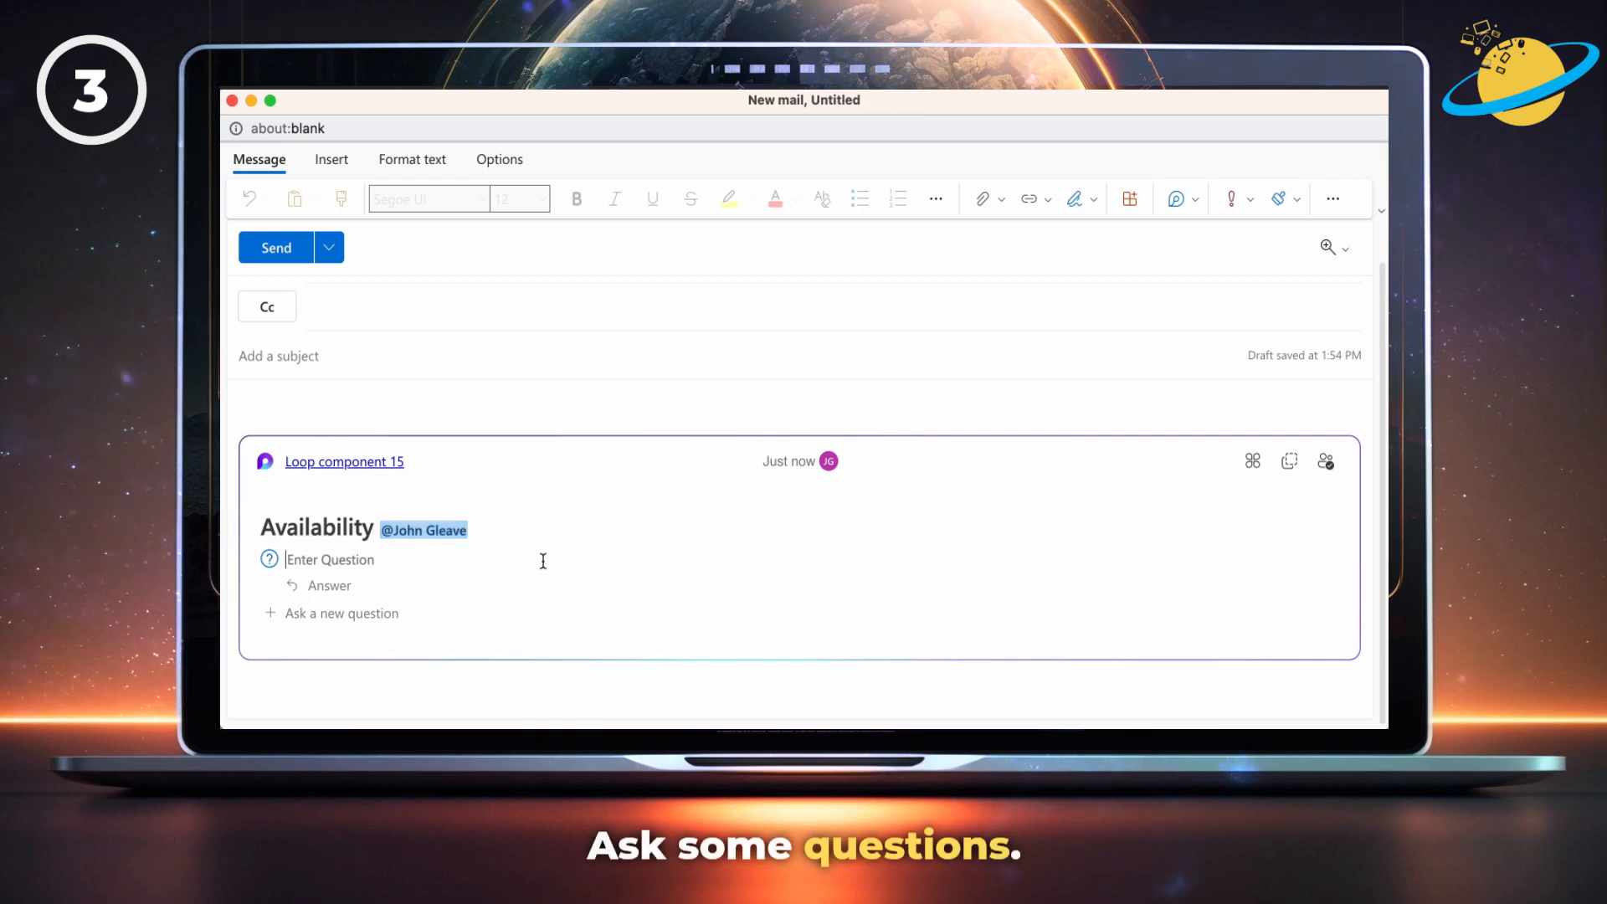
# Add the questions 'Are you free on Monday?' and 'Are you free on Tuesday?'.
pyautogui.write('Are you free on')
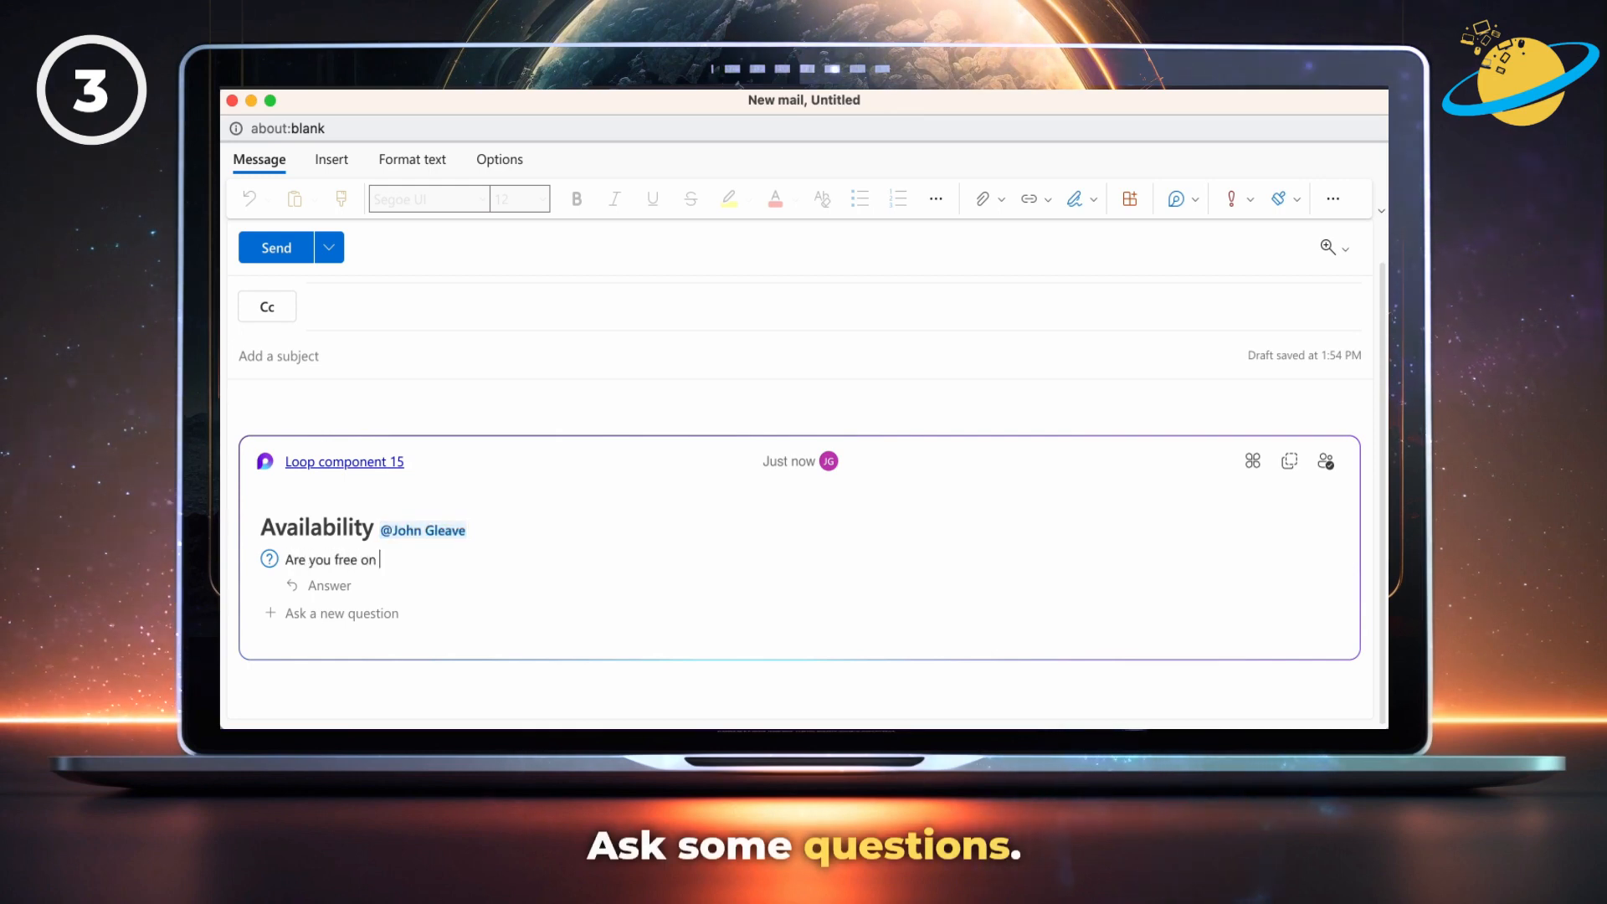
pyautogui.write('Monday?')
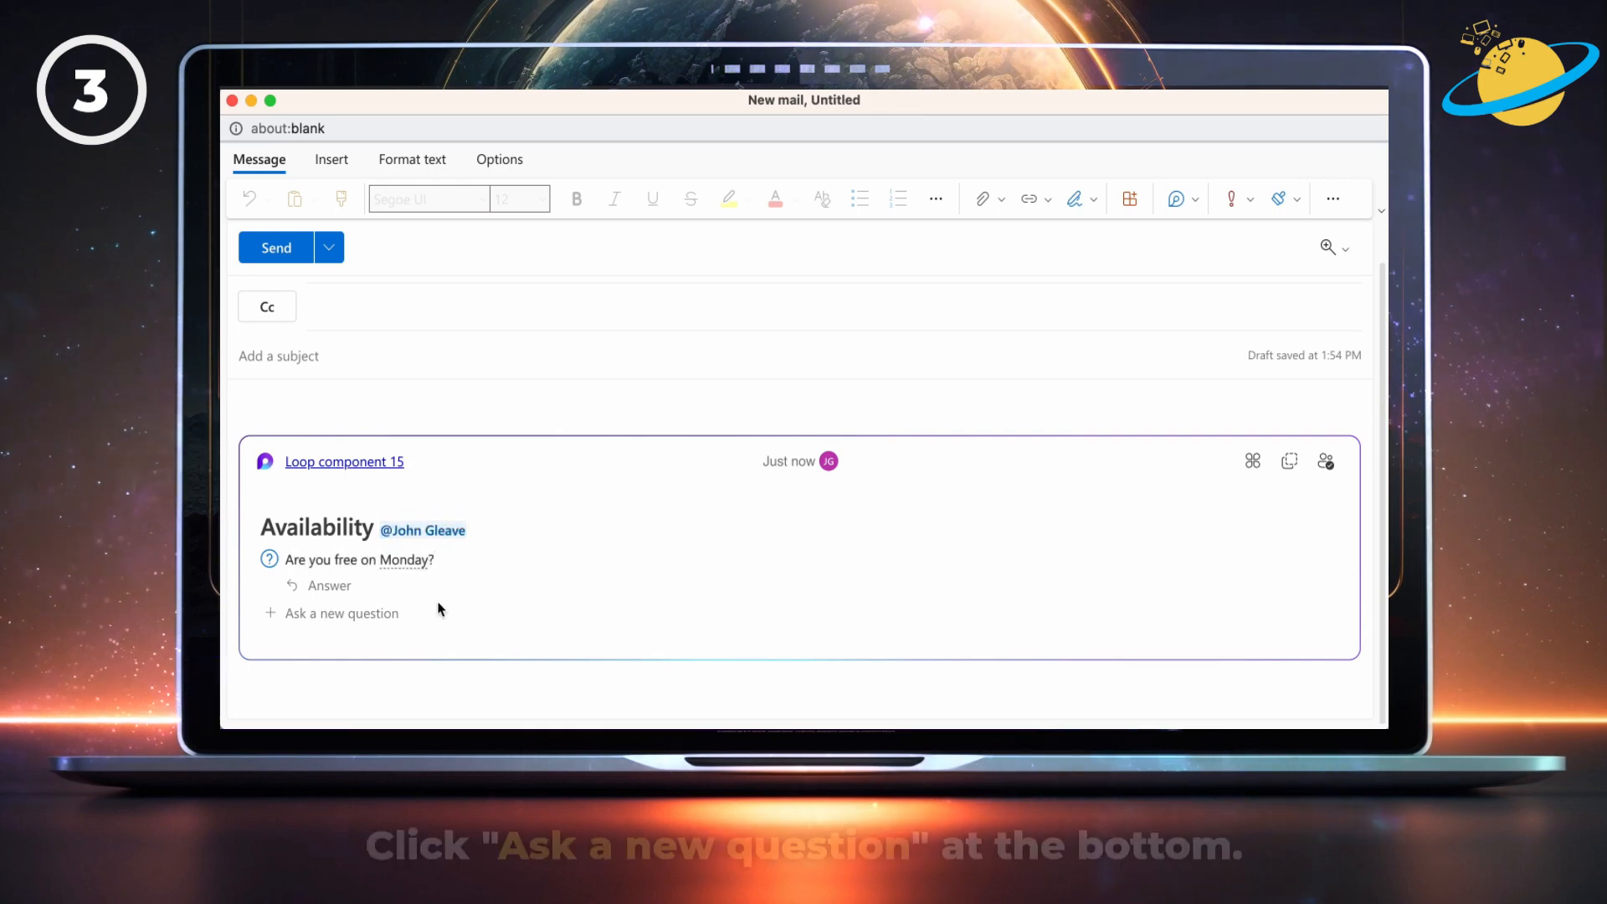
pyautogui.click(342, 612)
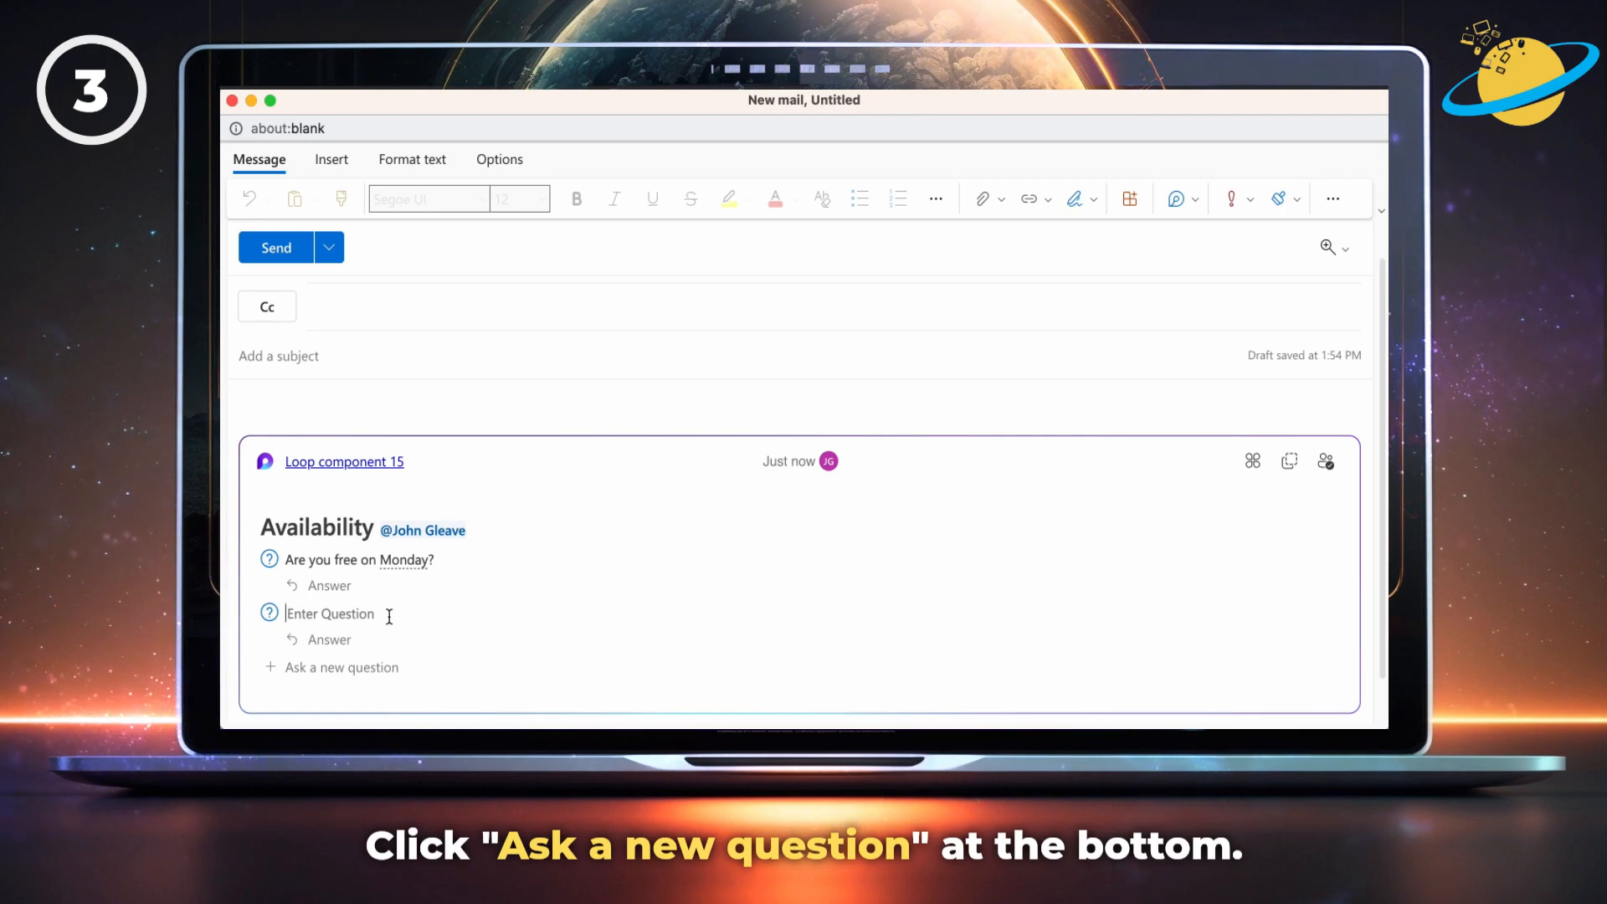
pyautogui.write('Are you free on T')
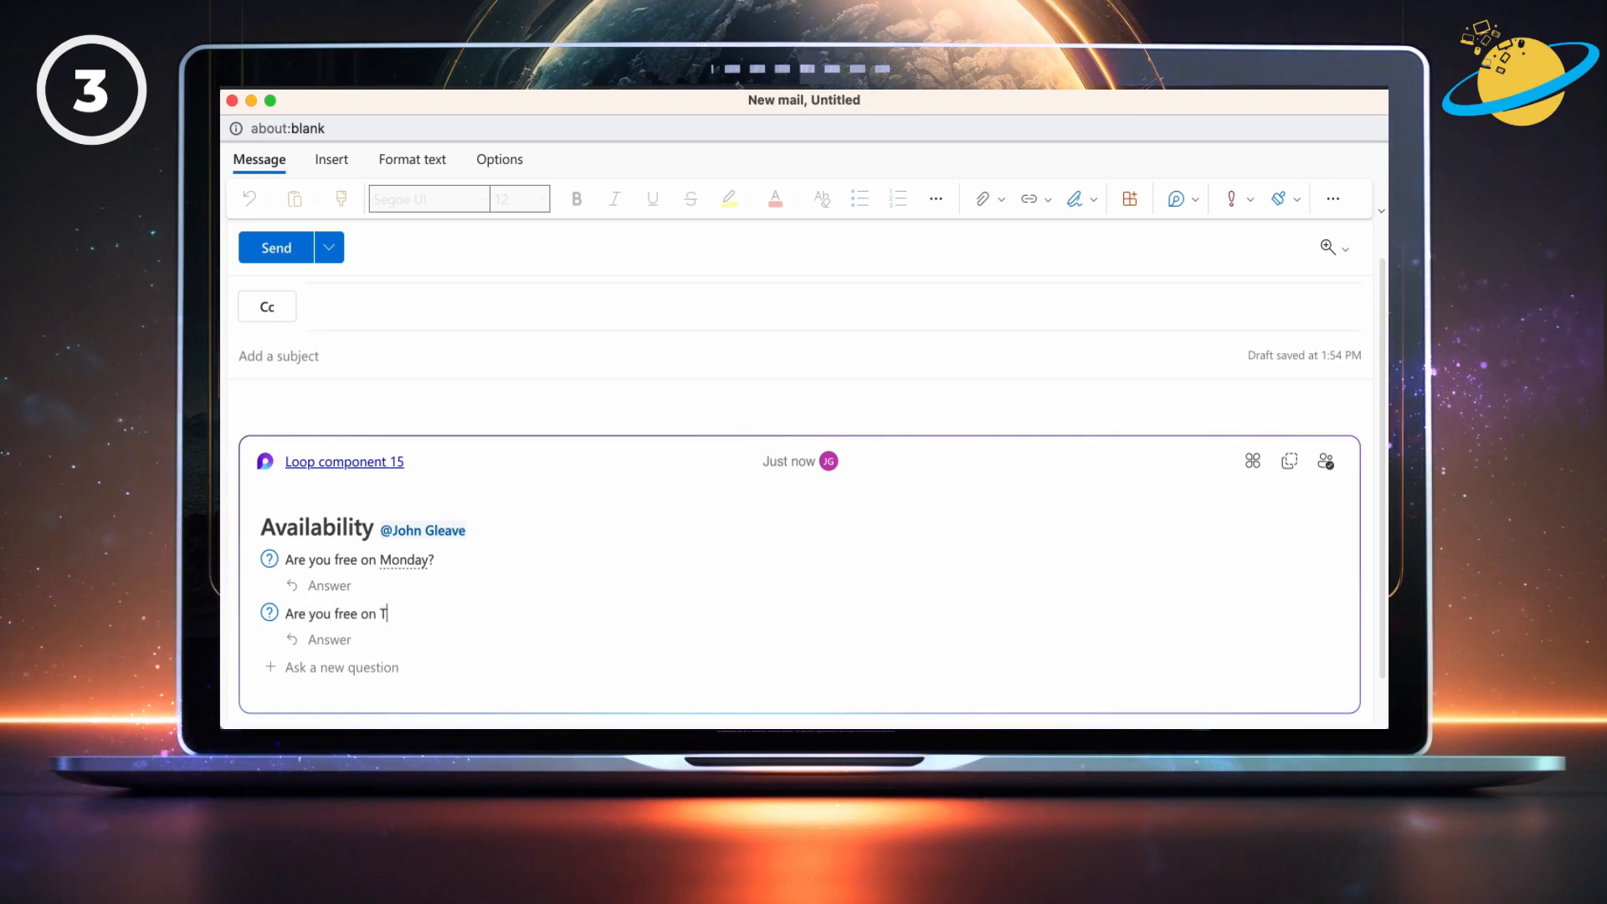
pyautogui.write('uesday?')
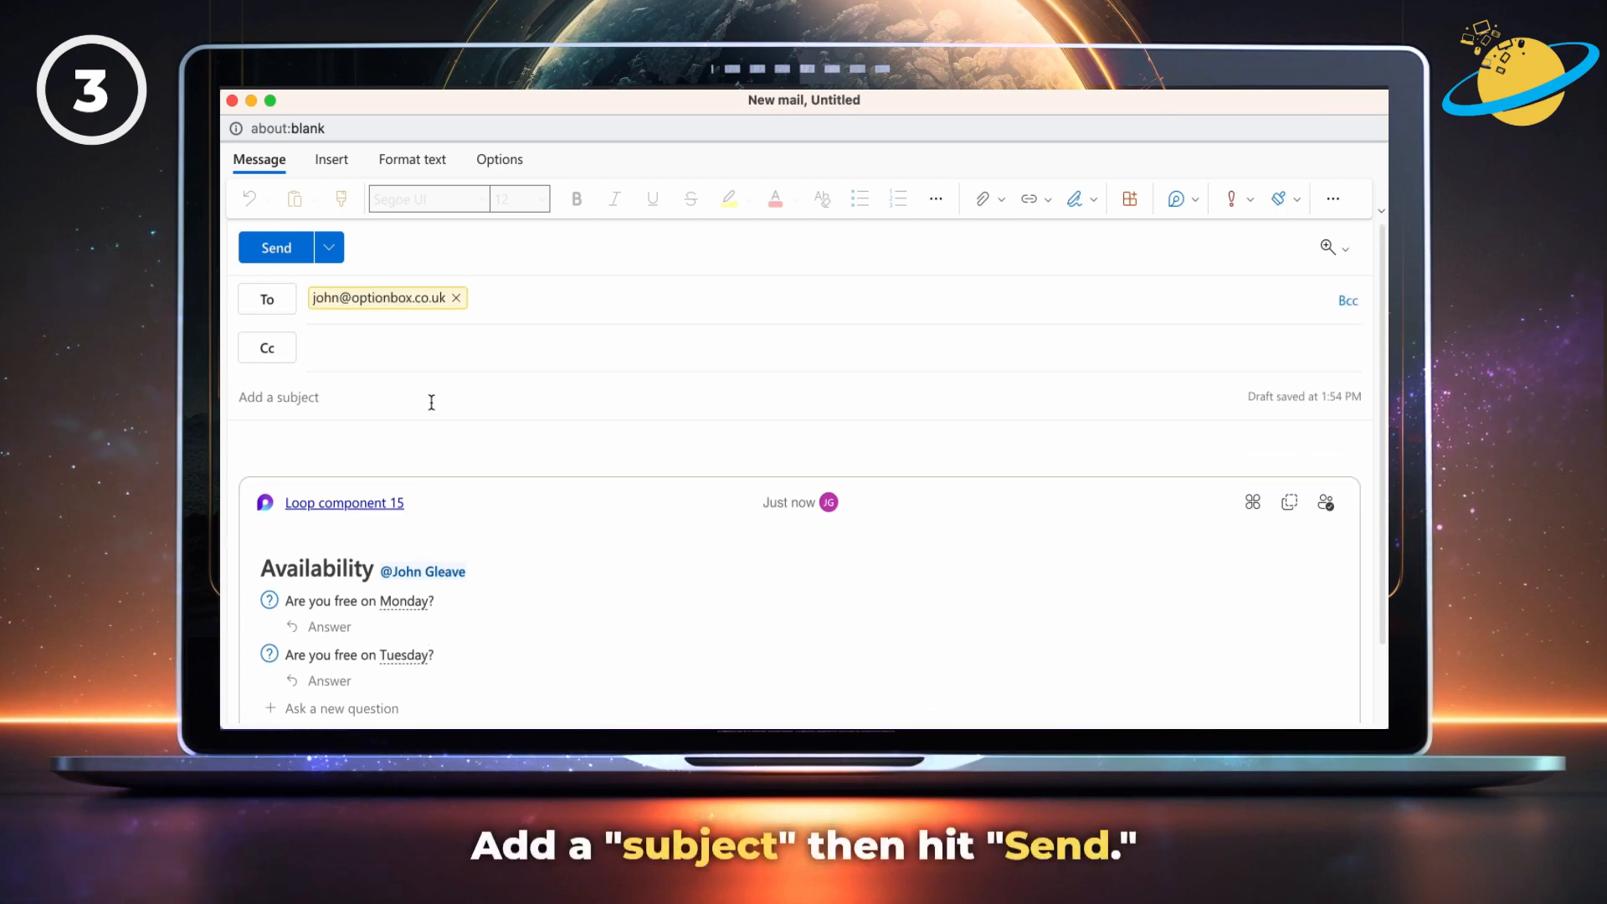
# Give the email the subject Availability and send it.
pyautogui.write('Availability')
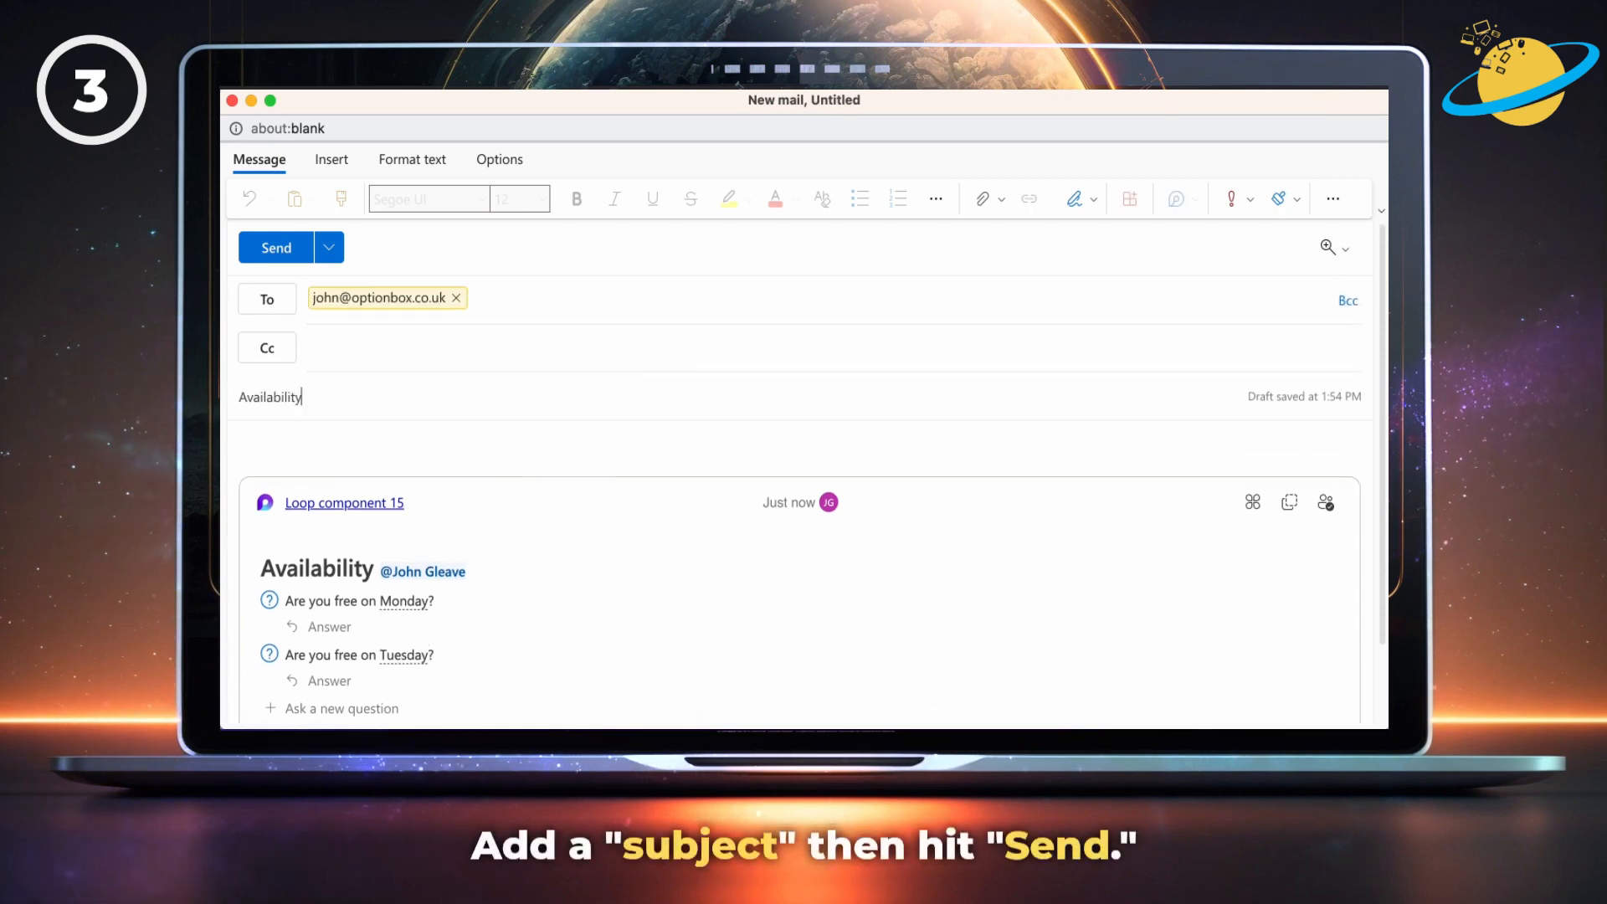
pyautogui.click(274, 247)
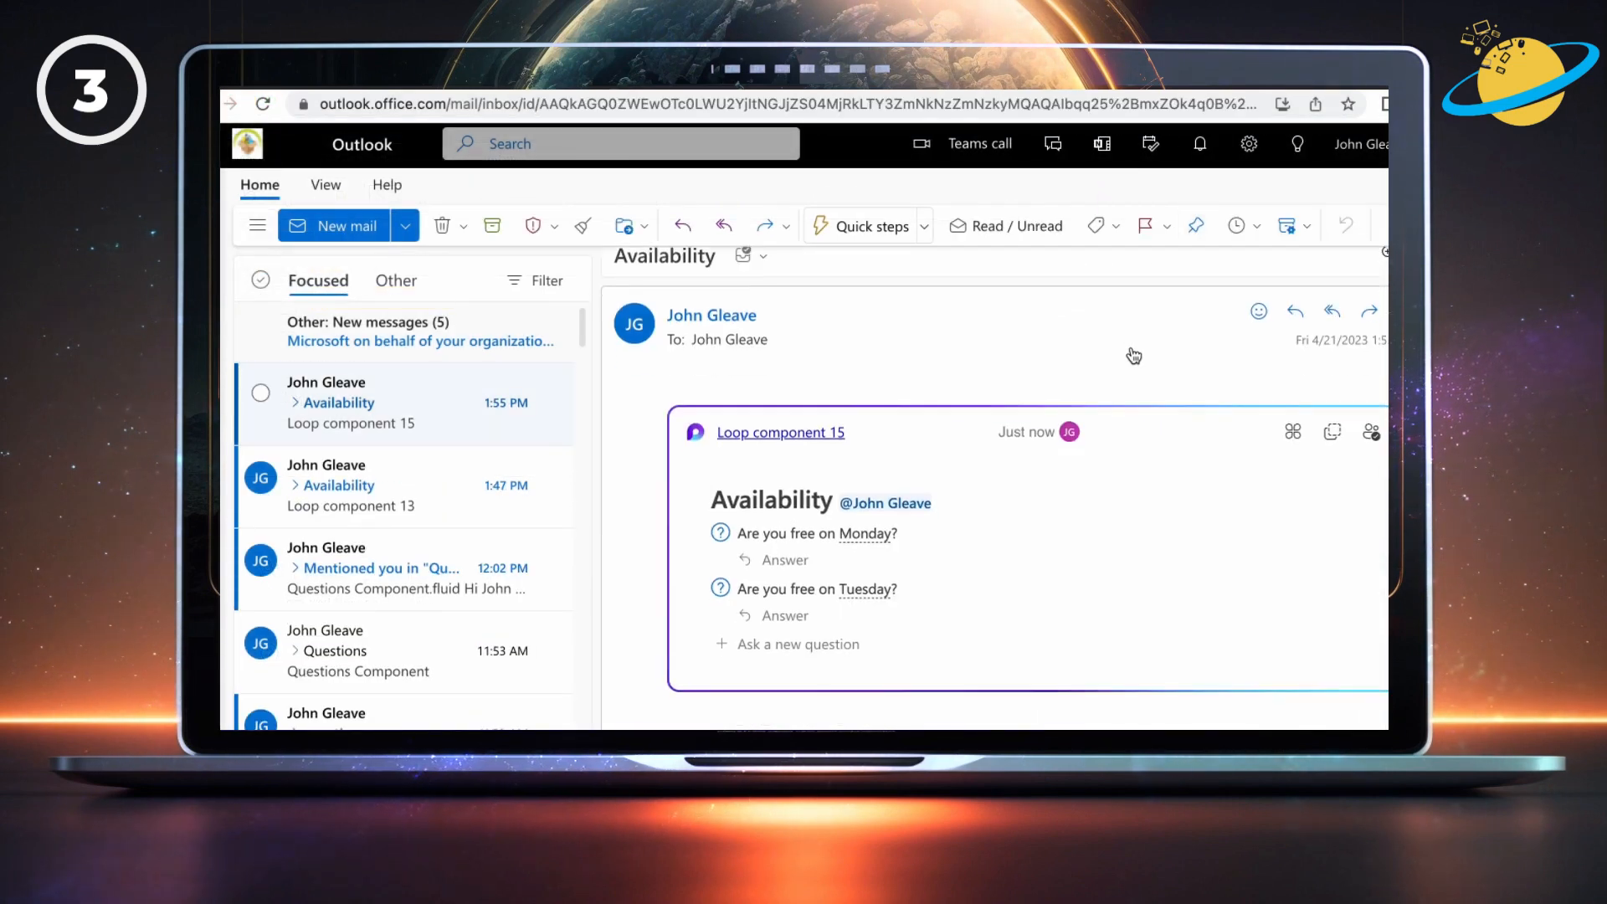
# From Sent Items, open the Availability email showing answers Yes for Monday, No for Tuesday.
pyautogui.click(787, 559)
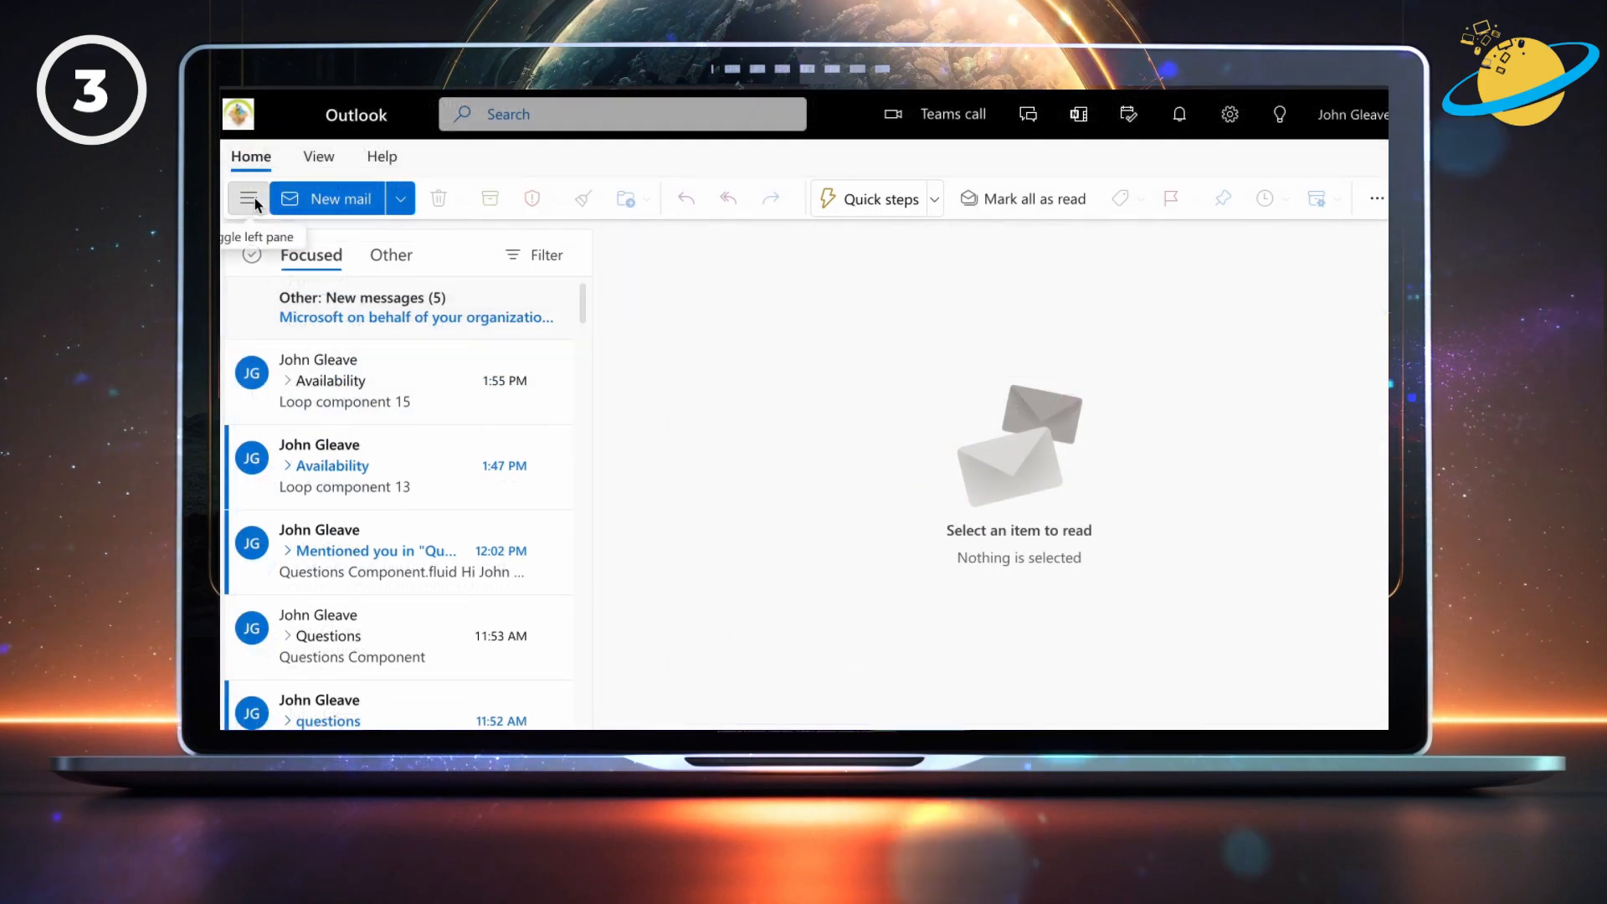
pyautogui.click(248, 199)
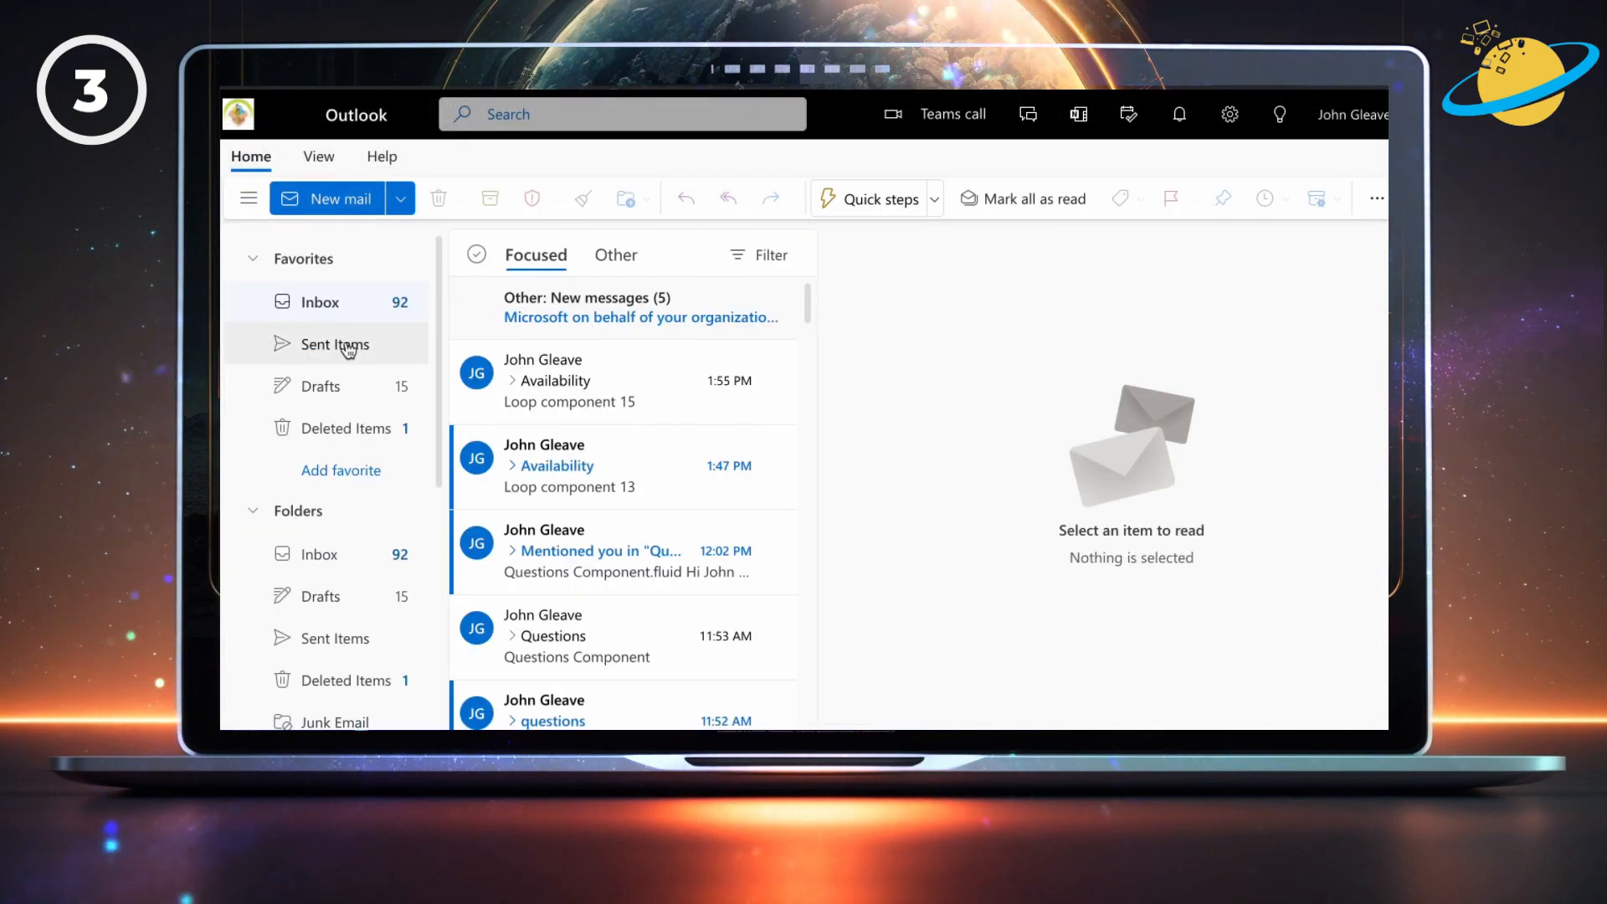
pyautogui.click(338, 343)
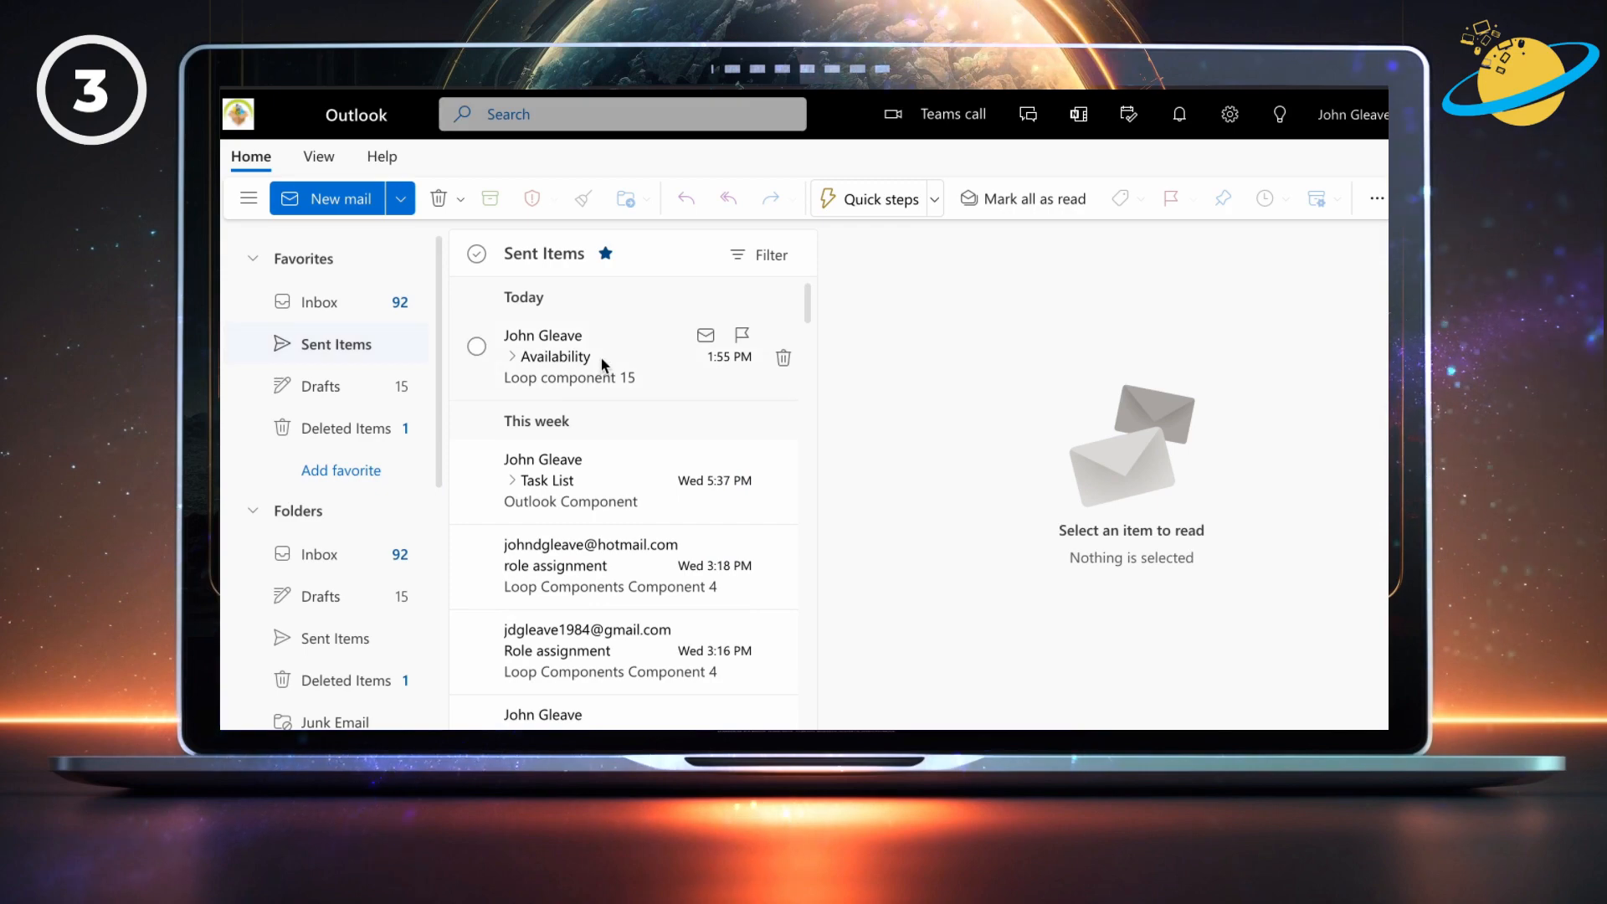
pyautogui.click(555, 355)
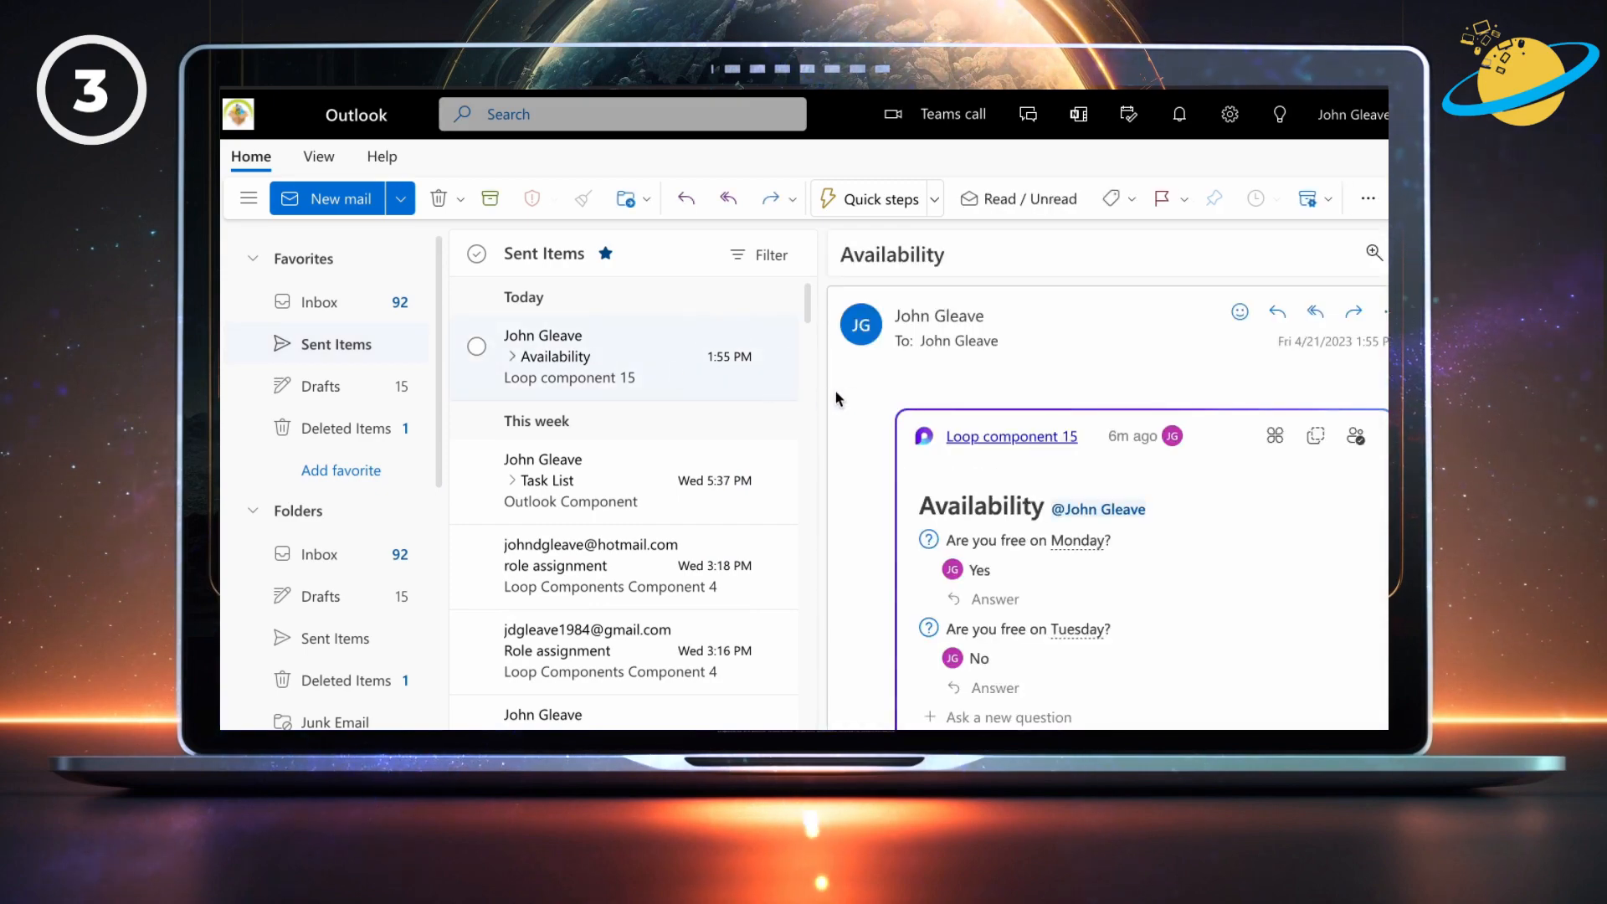